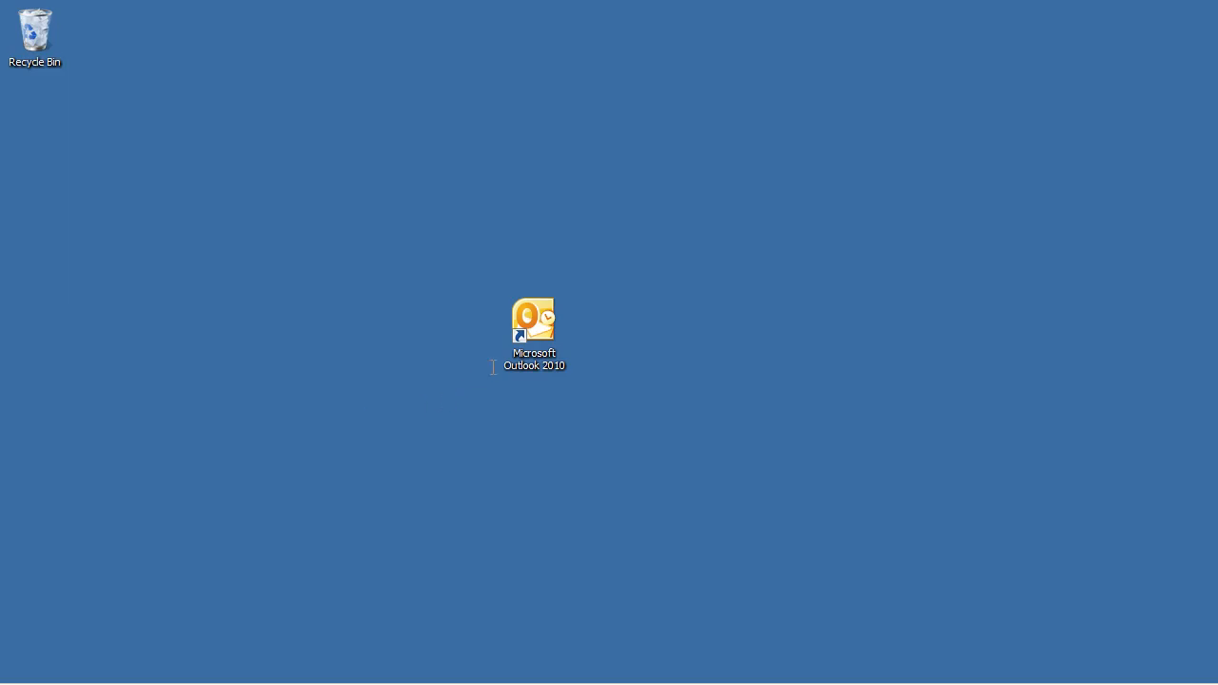
Start Microsoft Outlook 2010 from the desktop icon
{"action": "double_click", "coordinate": [534, 322]}
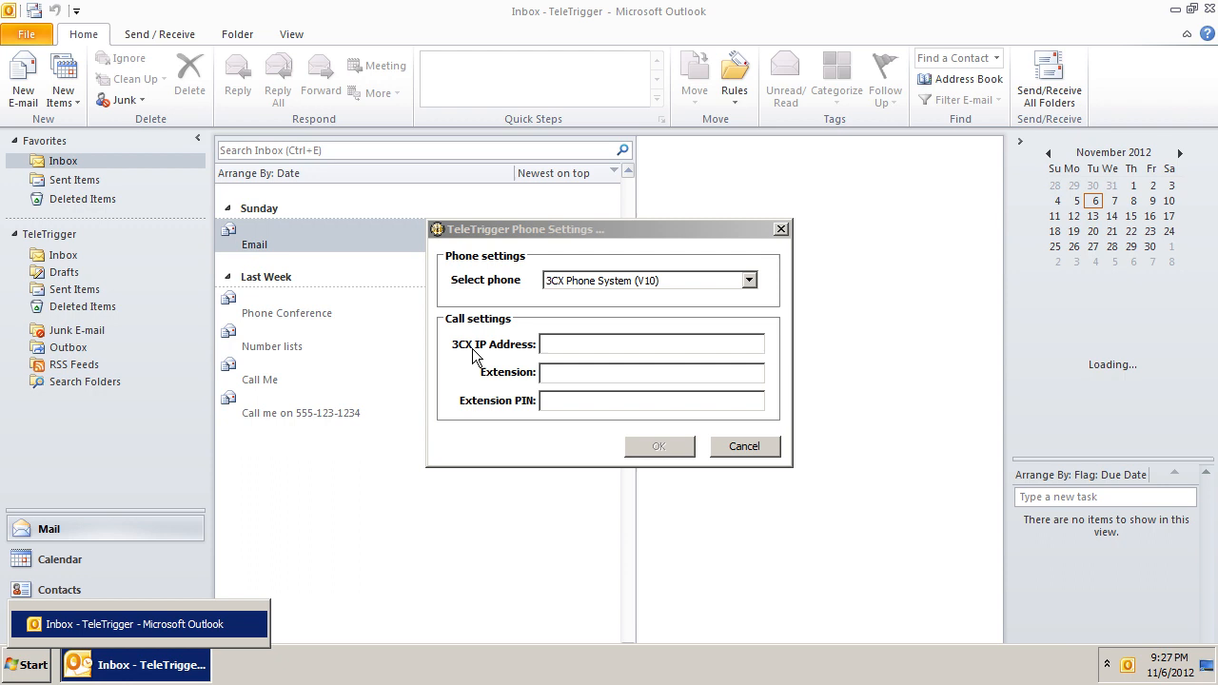
Switch the TeleTrigger phone to Yealink SIP-T28P, then Grandstream HD Series, leaving the model list open
{"action": "left_click", "coordinate": [749, 280]}
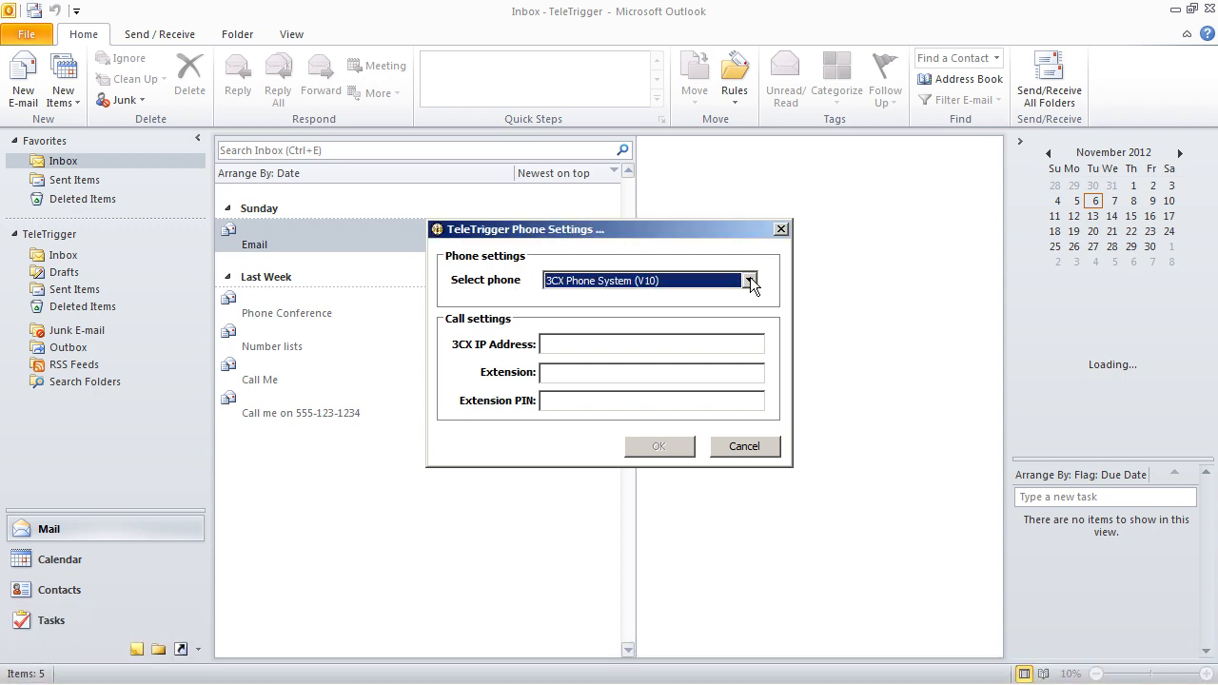
{"action": "left_click", "coordinate": [750, 279]}
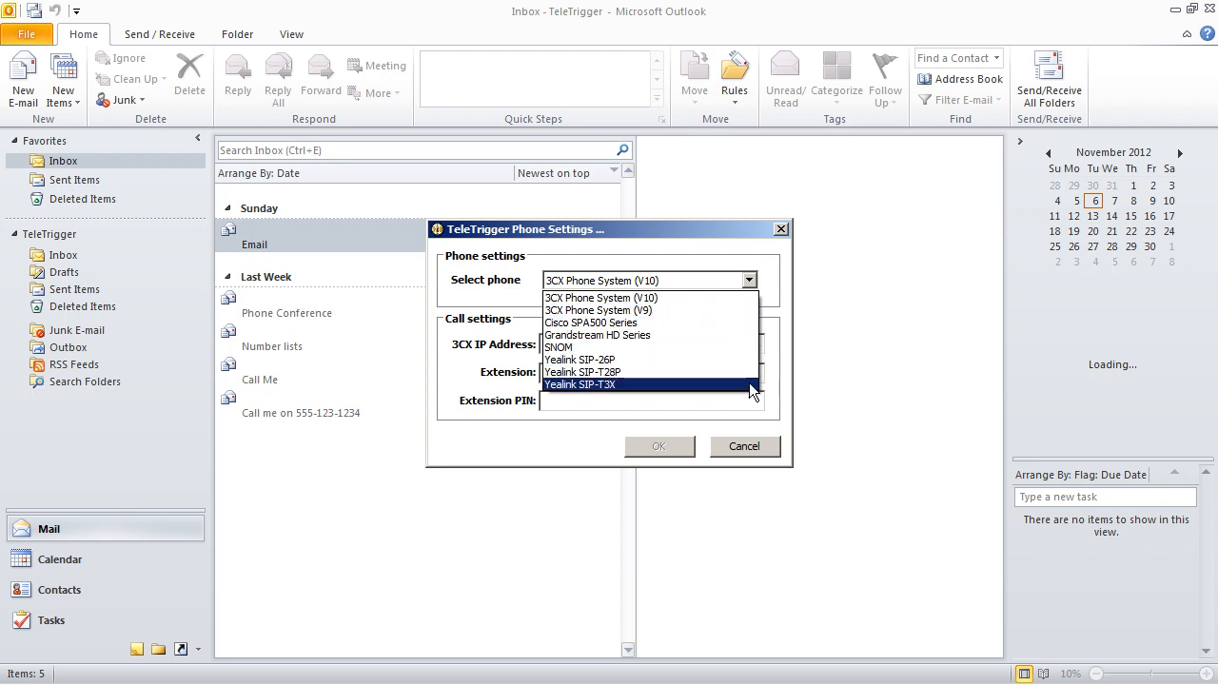
{"action": "left_click", "coordinate": [582, 371]}
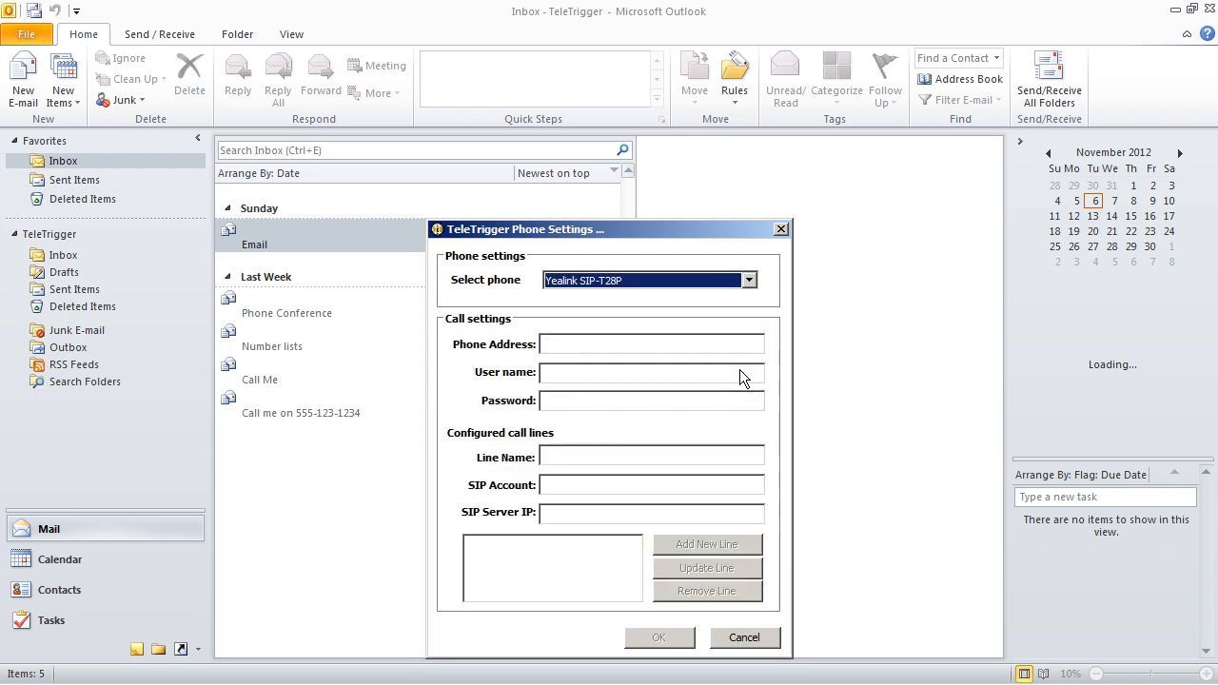
{"action": "left_click", "coordinate": [750, 280]}
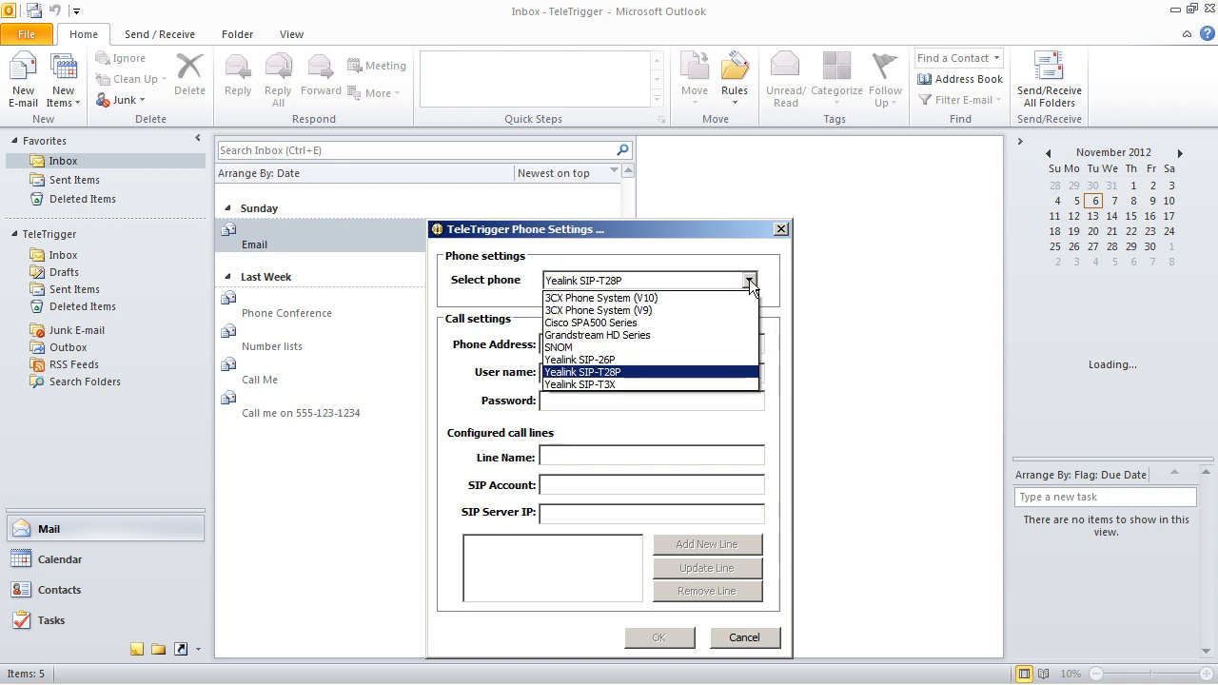
{"action": "left_click", "coordinate": [597, 335]}
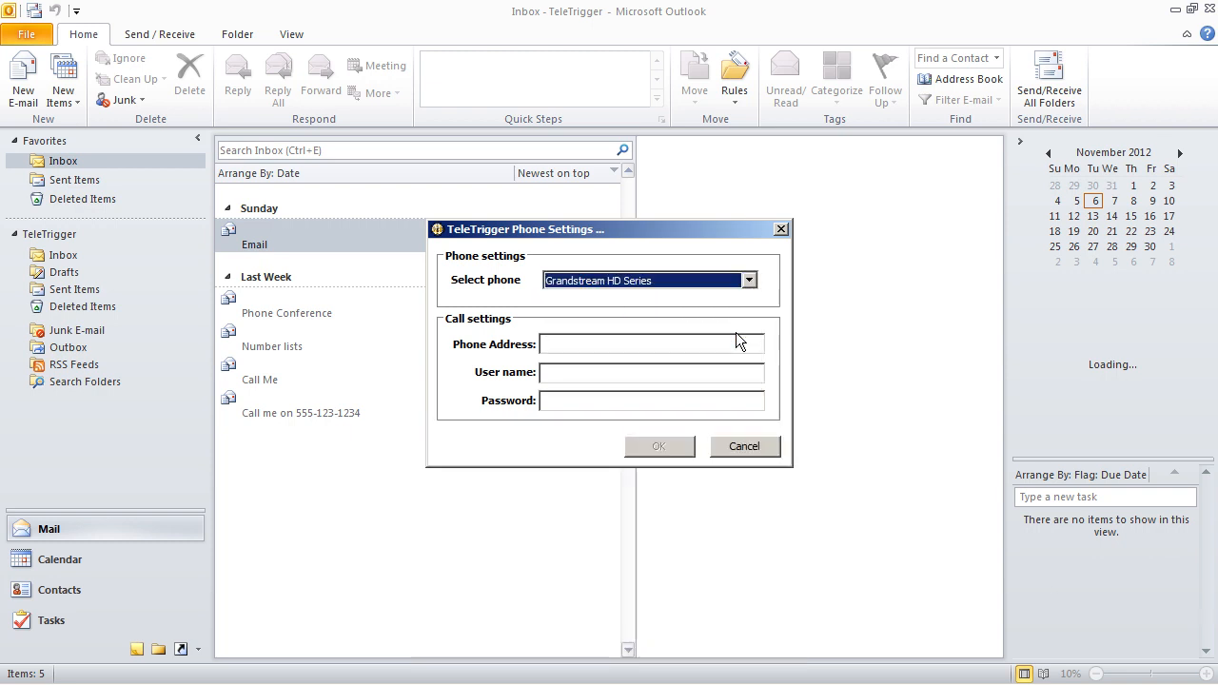
{"action": "left_click", "coordinate": [747, 279]}
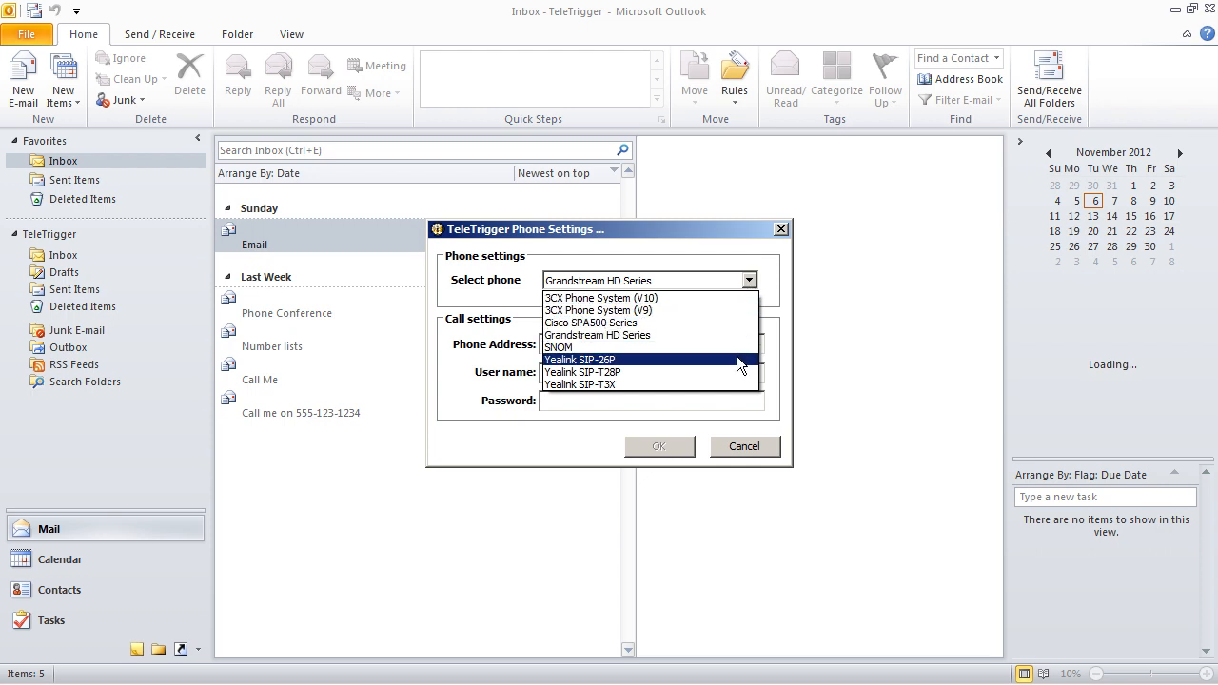
Configure a Yealink SIP-26P at 192.168.60.5 with user admin and a password, and confirm
{"action": "left_click", "coordinate": [583, 359]}
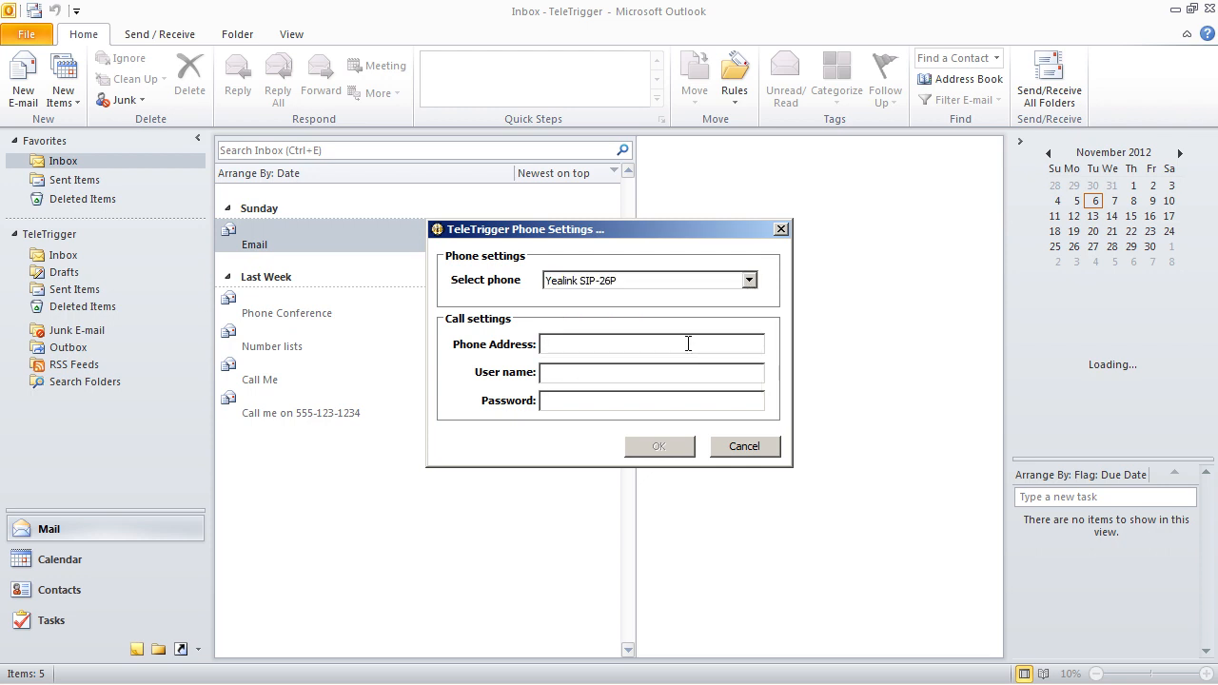
{"action": "type", "text": "192.168.60.5"}
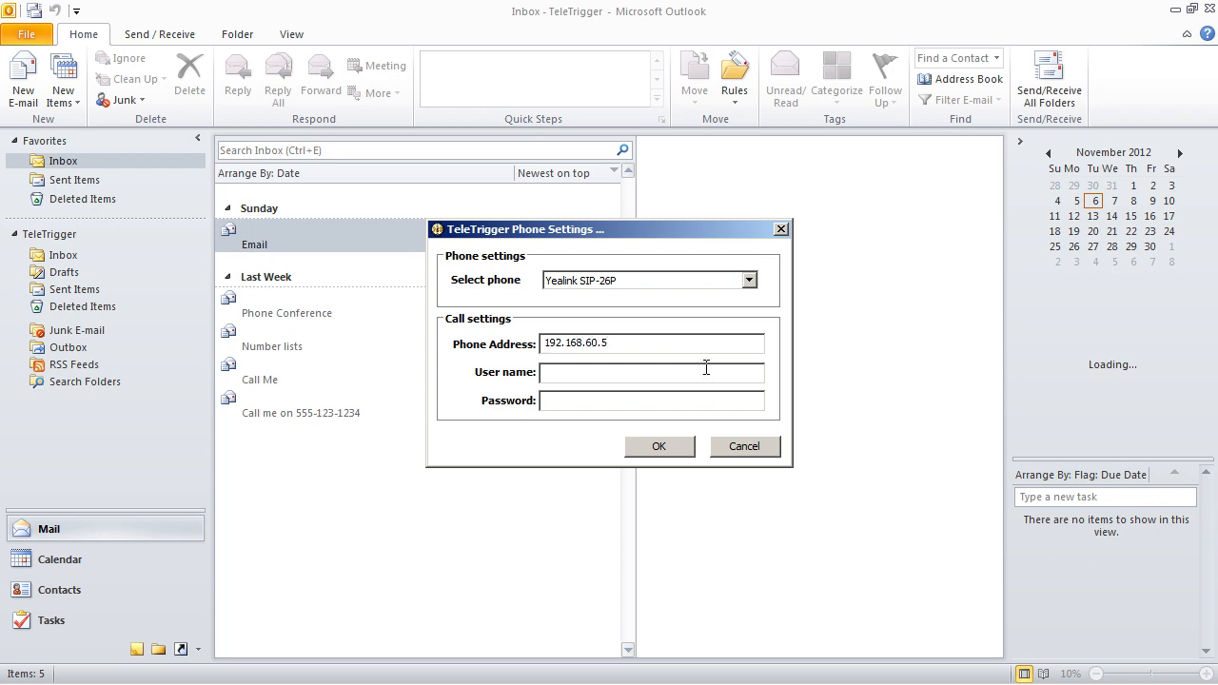
{"action": "type", "text": "admin"}
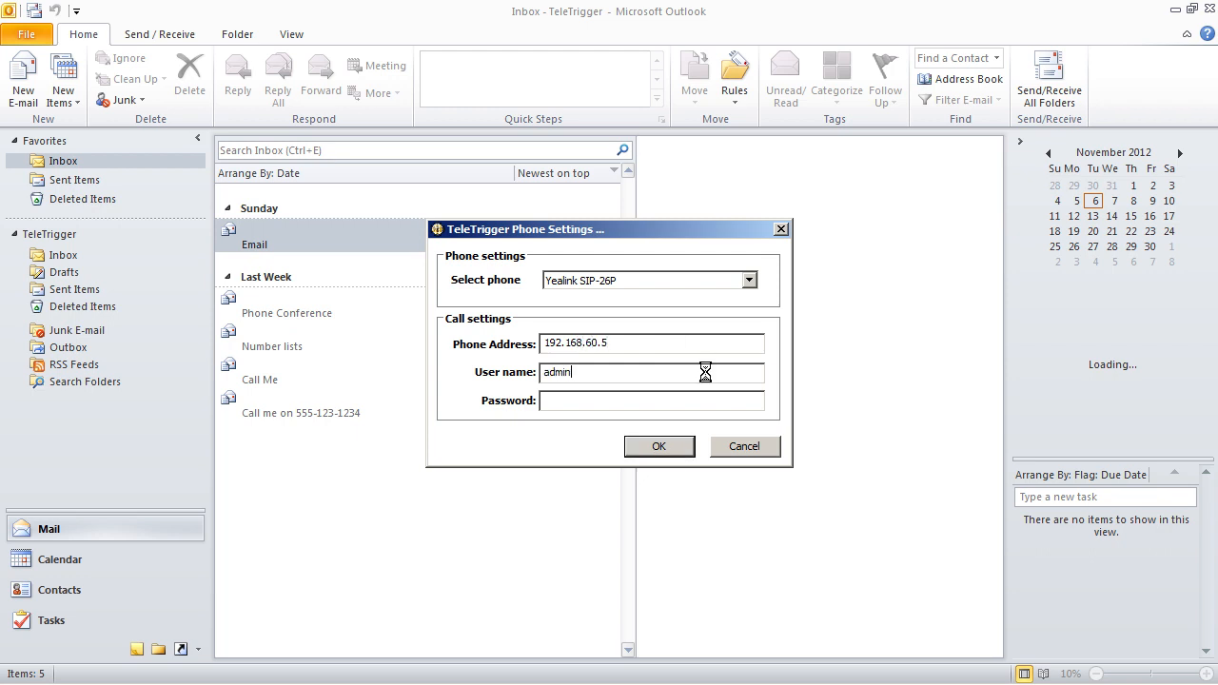
{"action": "type", "text": "••"}
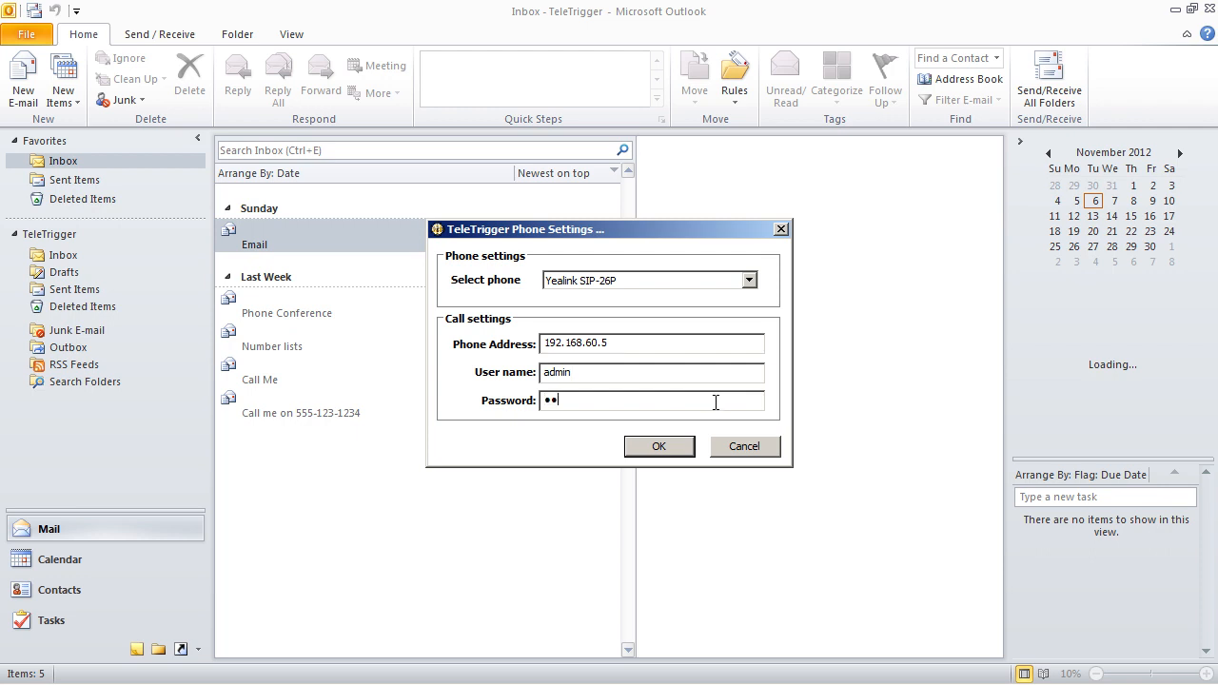
{"action": "type", "text": "**"}
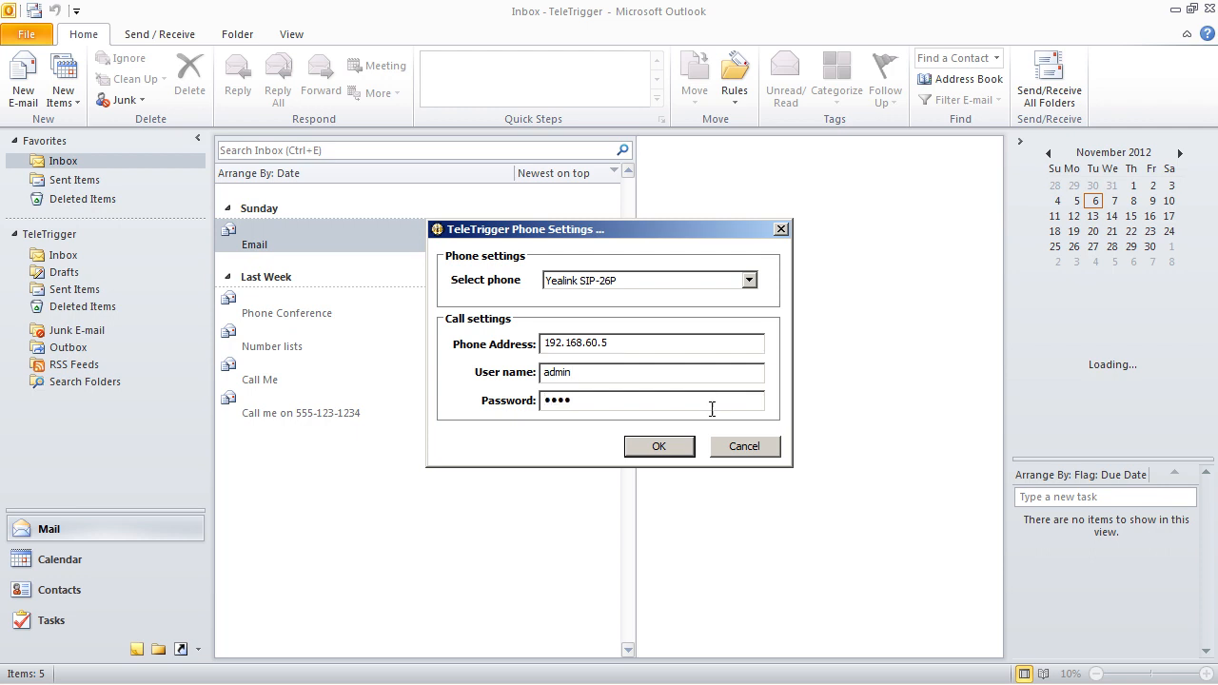
{"action": "left_click", "coordinate": [658, 445]}
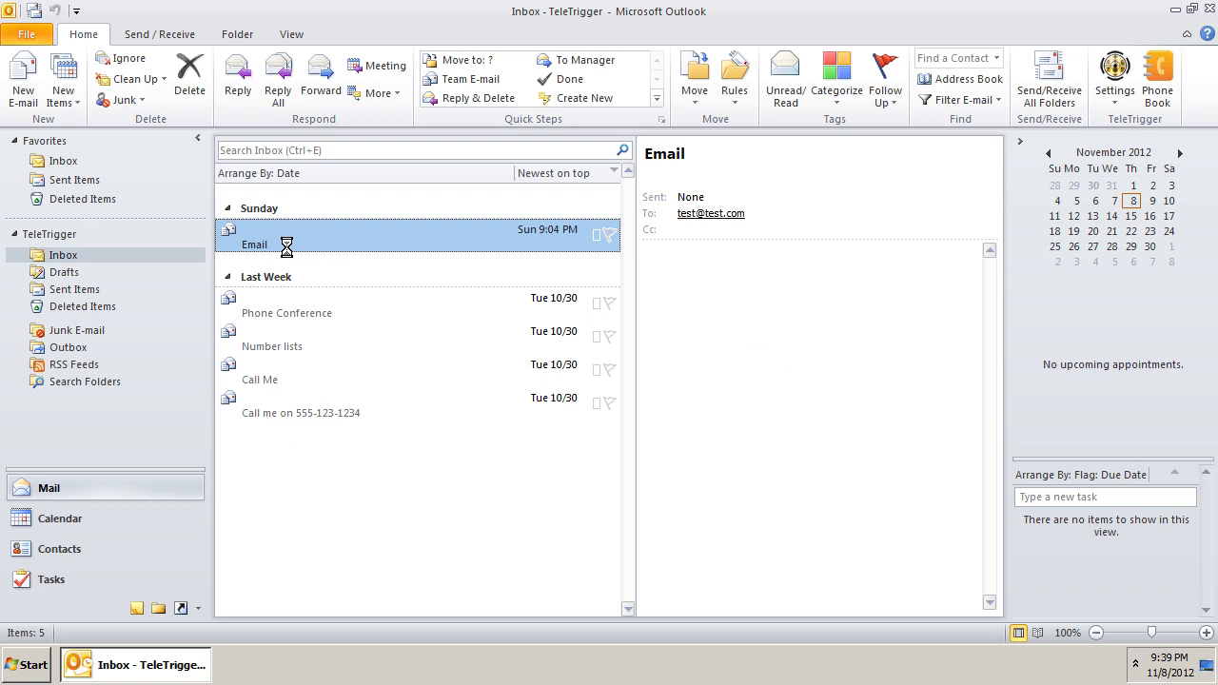
{"action": "left_click", "coordinate": [286, 312]}
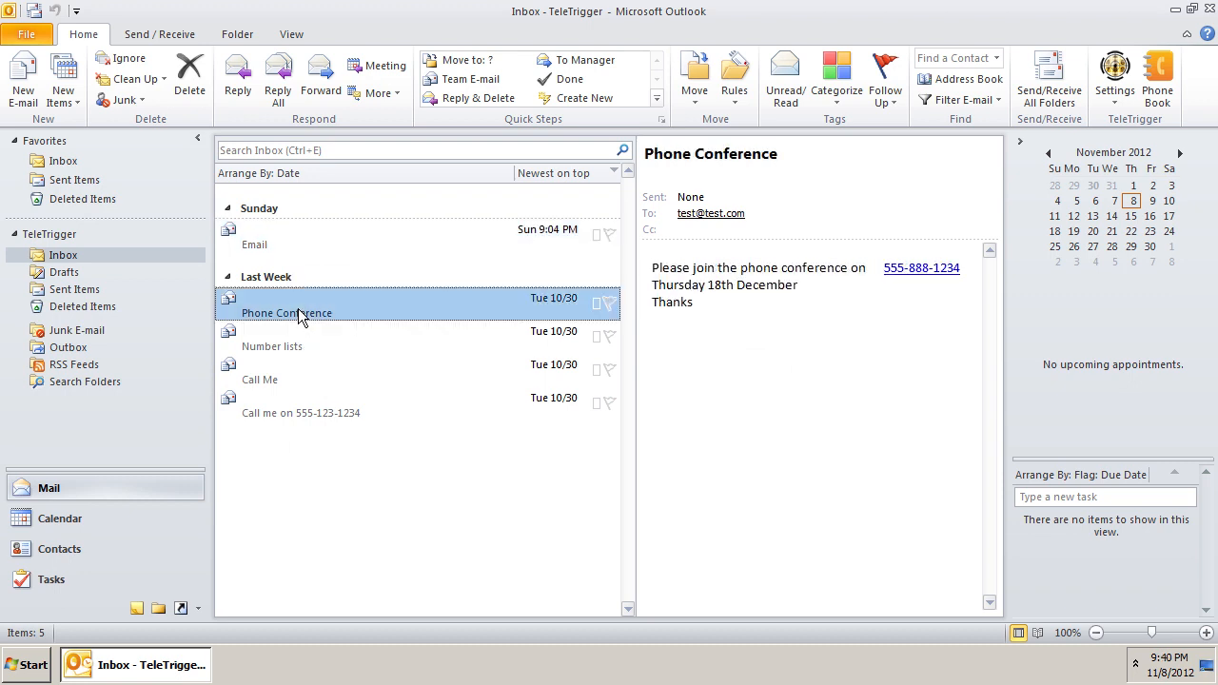
{"action": "mouse_move", "coordinate": [921, 267]}
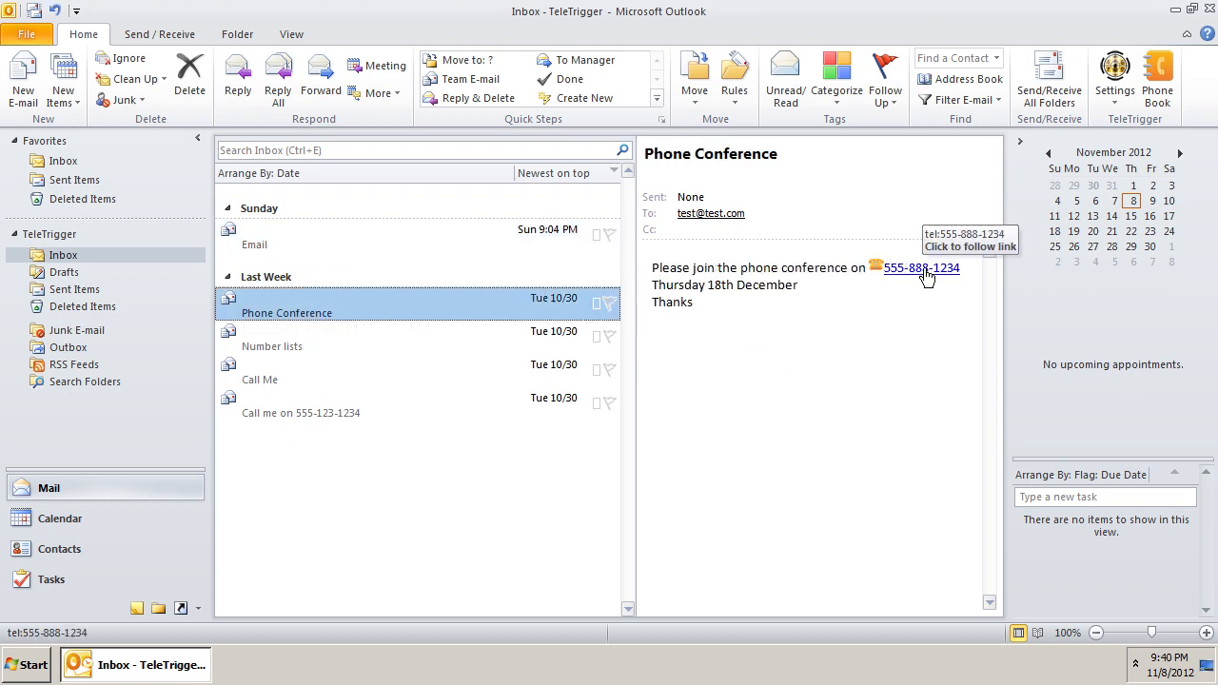
{"action": "mouse_move", "coordinate": [475, 346]}
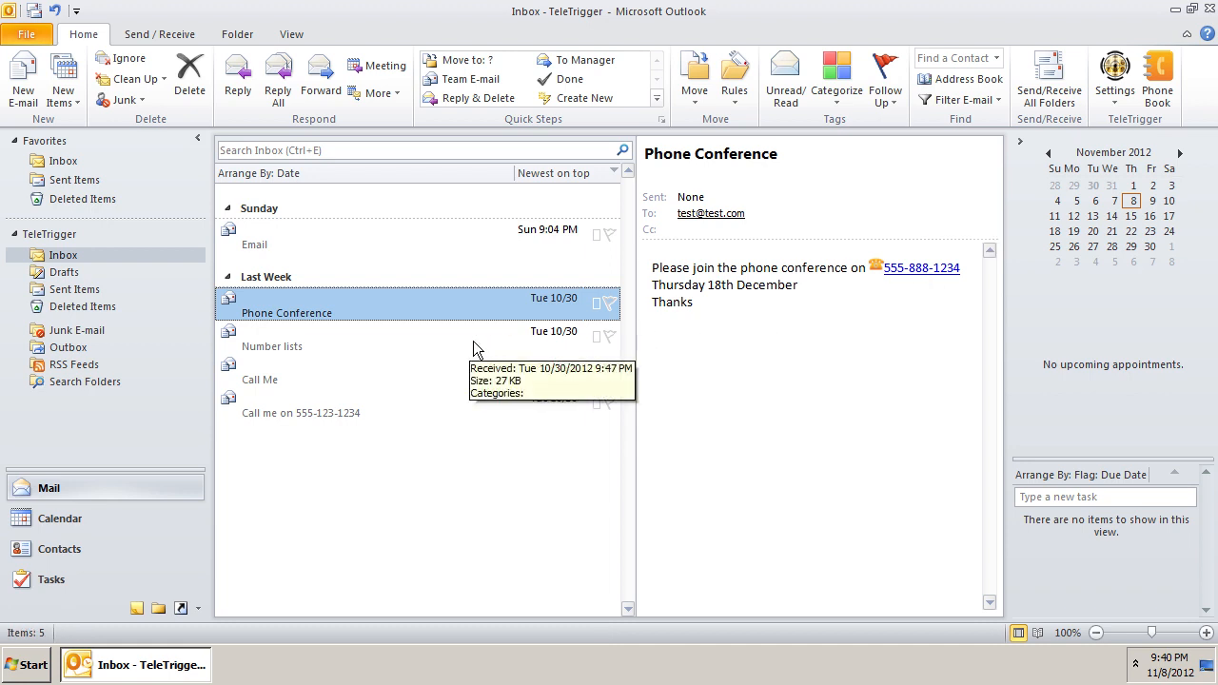
{"action": "left_click", "coordinate": [272, 346]}
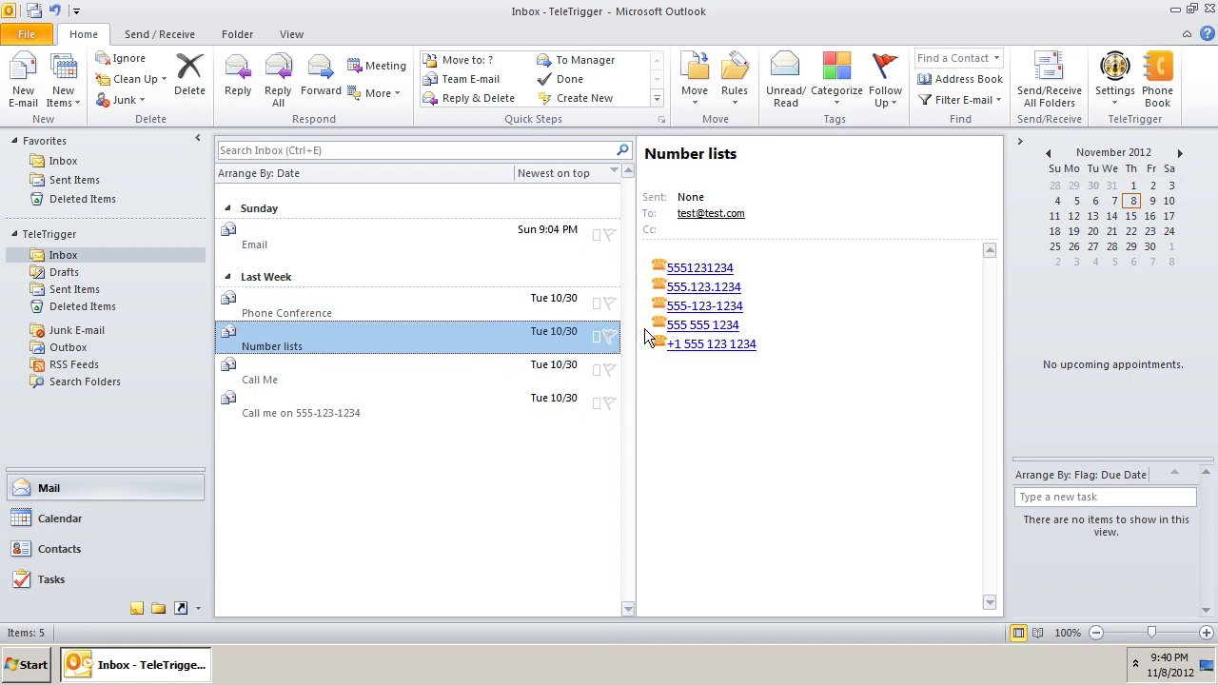
{"action": "mouse_move", "coordinate": [702, 285]}
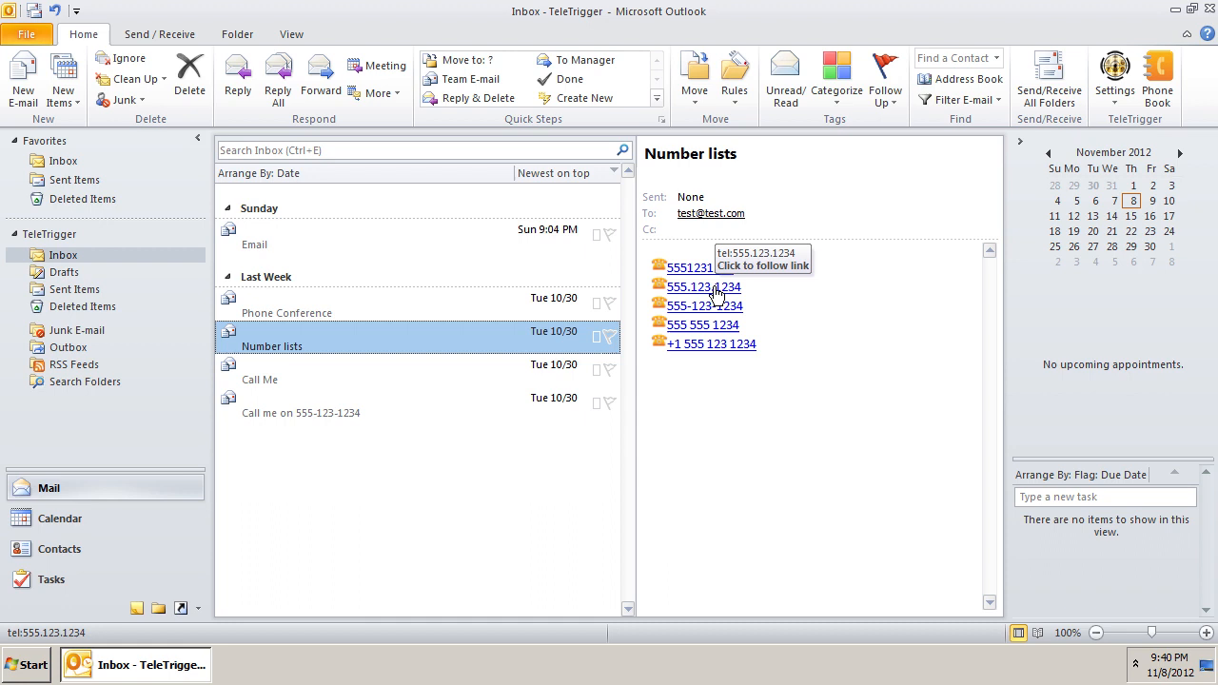
{"action": "mouse_move", "coordinate": [715, 346]}
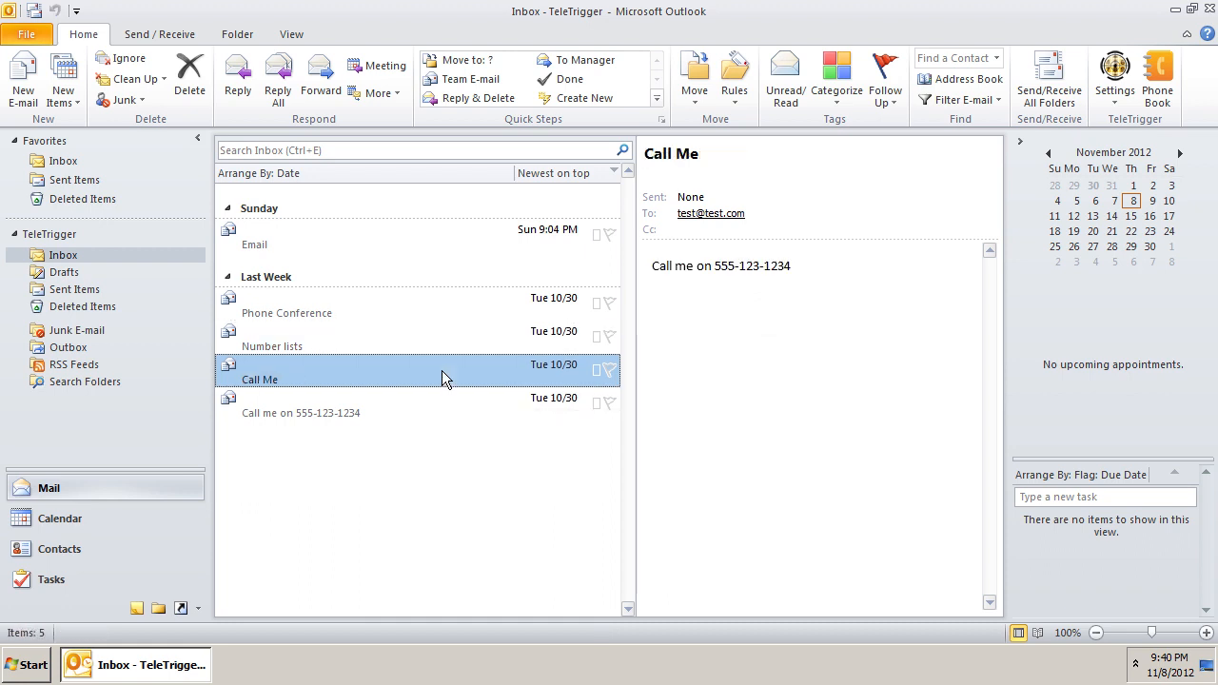
{"action": "mouse_move", "coordinate": [765, 274]}
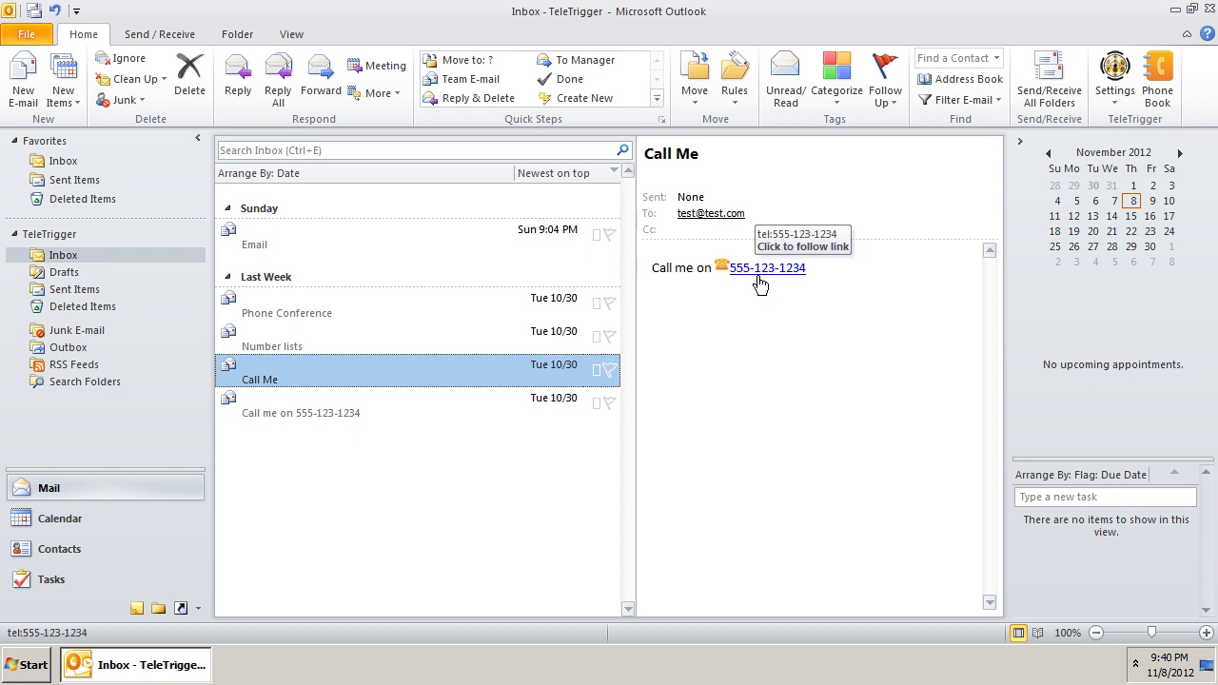
{"action": "mouse_move", "coordinate": [301, 420]}
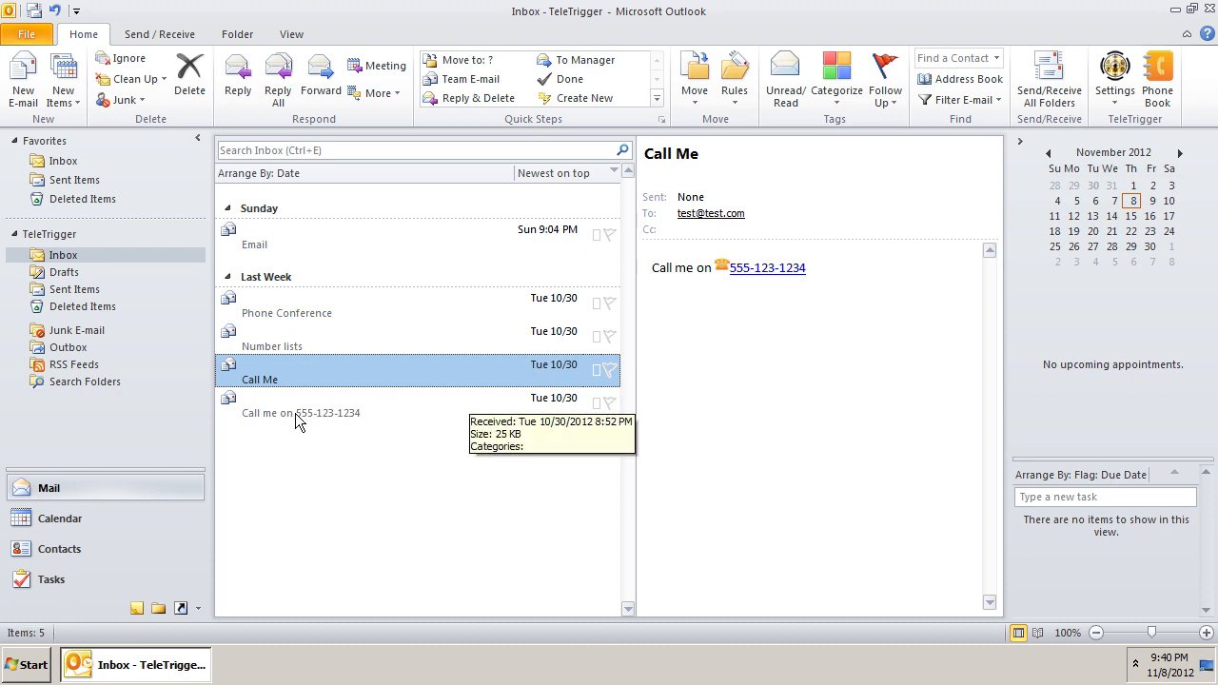
{"action": "left_click", "coordinate": [301, 412]}
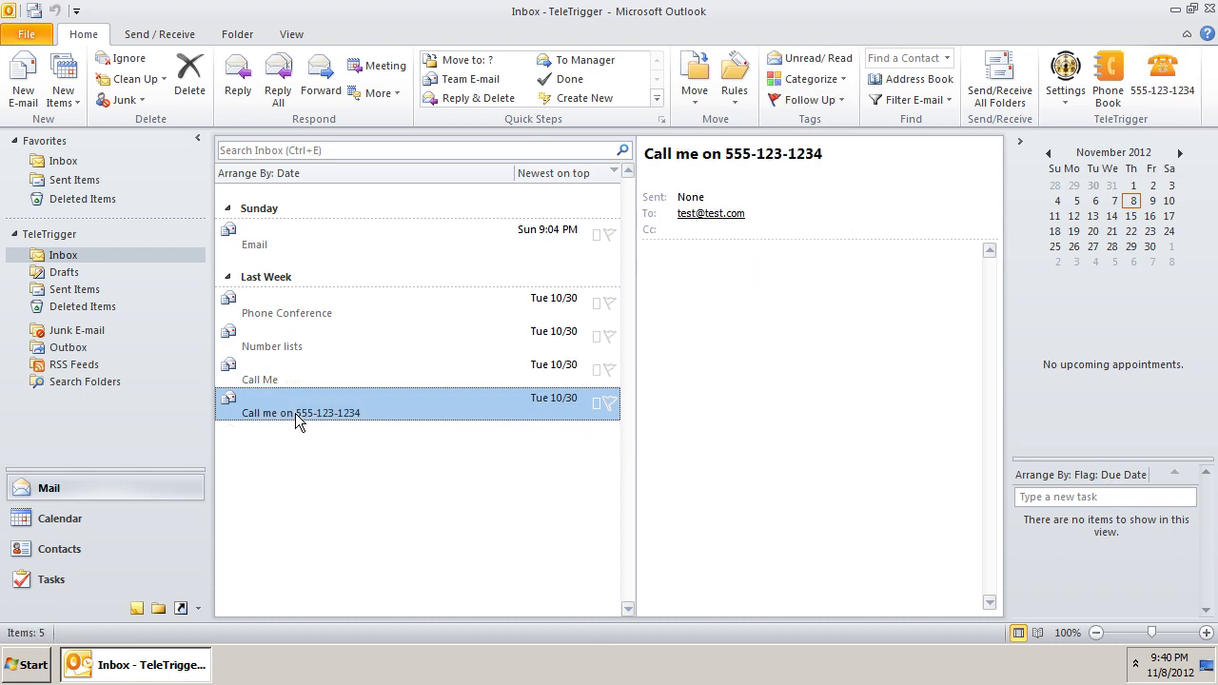
{"action": "double_click", "coordinate": [744, 153]}
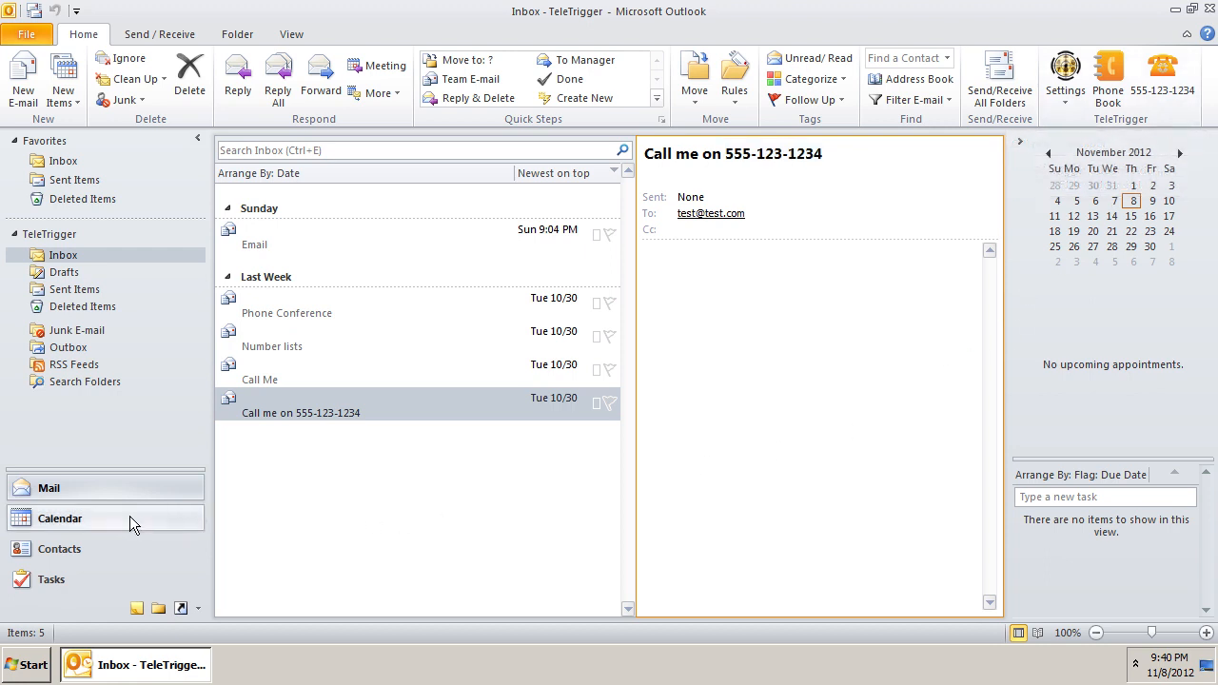
Check the October 30 Meeting appointment's dial link, close it without saving, and go to Contacts
{"action": "left_click", "coordinate": [61, 518]}
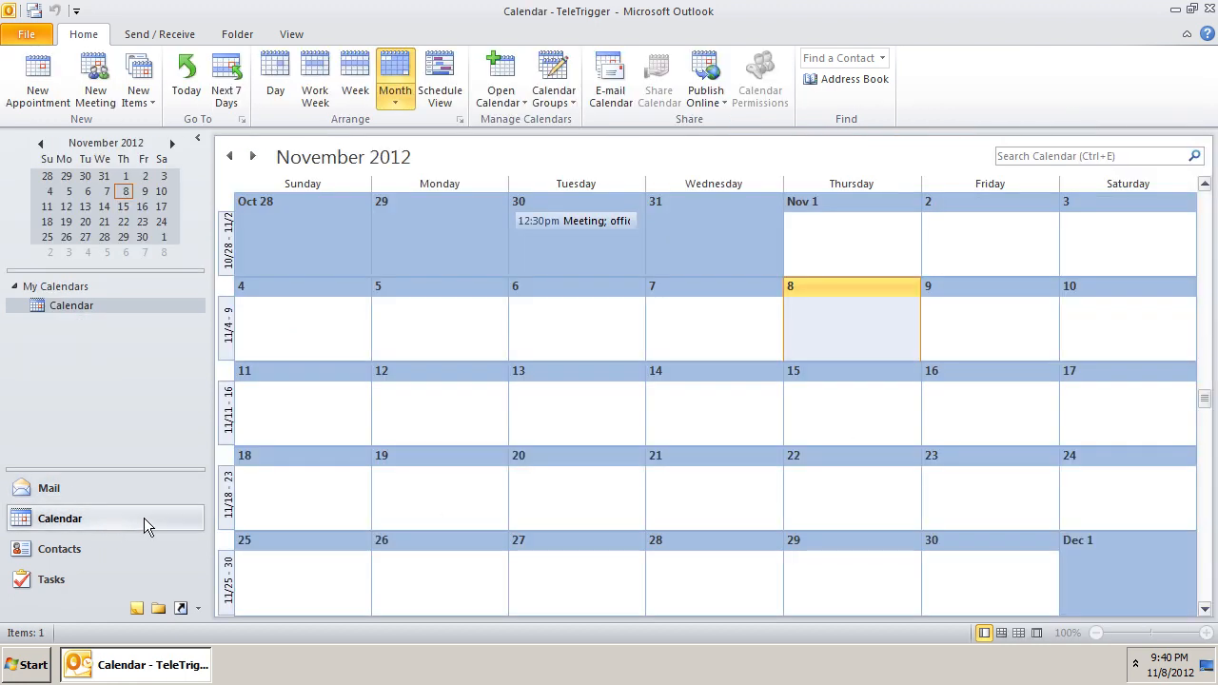
{"action": "double_click", "coordinate": [575, 221]}
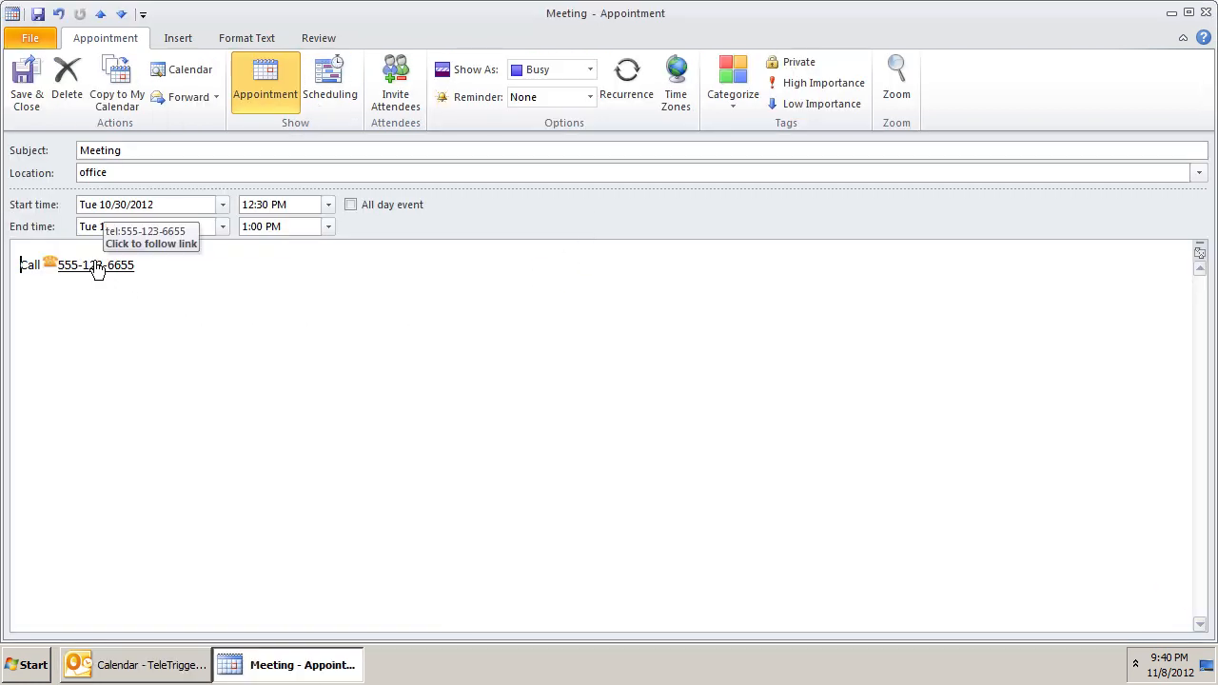
{"action": "left_click", "coordinate": [1202, 11]}
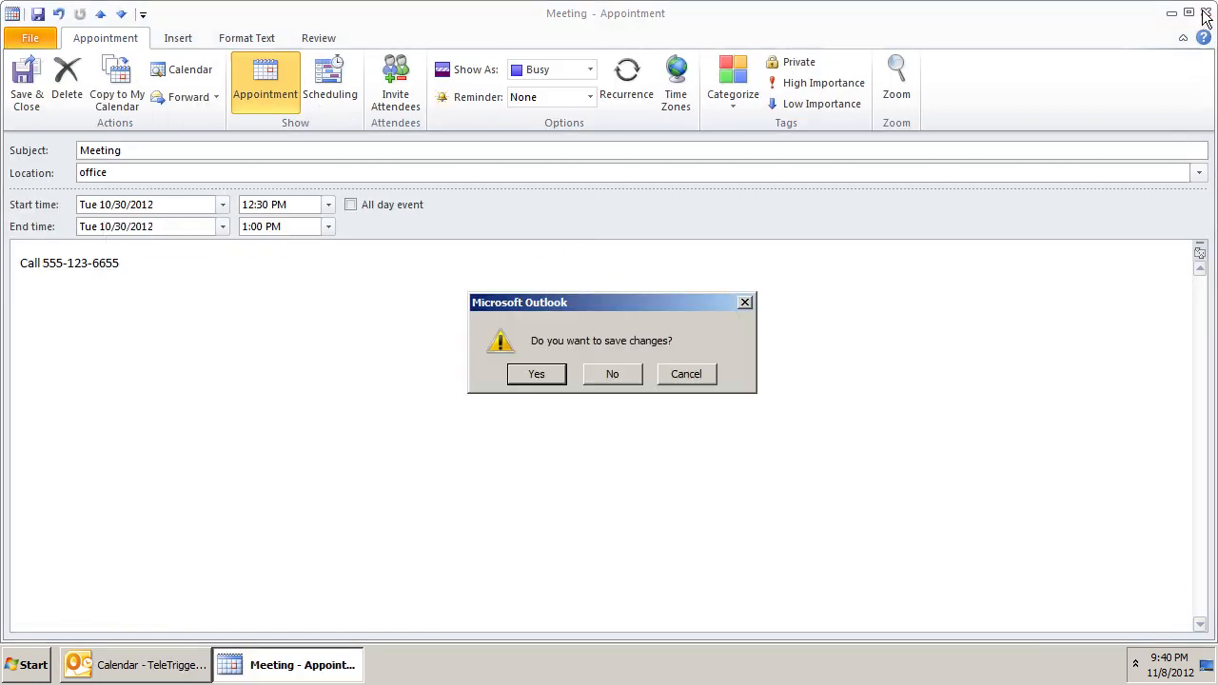
{"action": "left_click", "coordinate": [537, 373]}
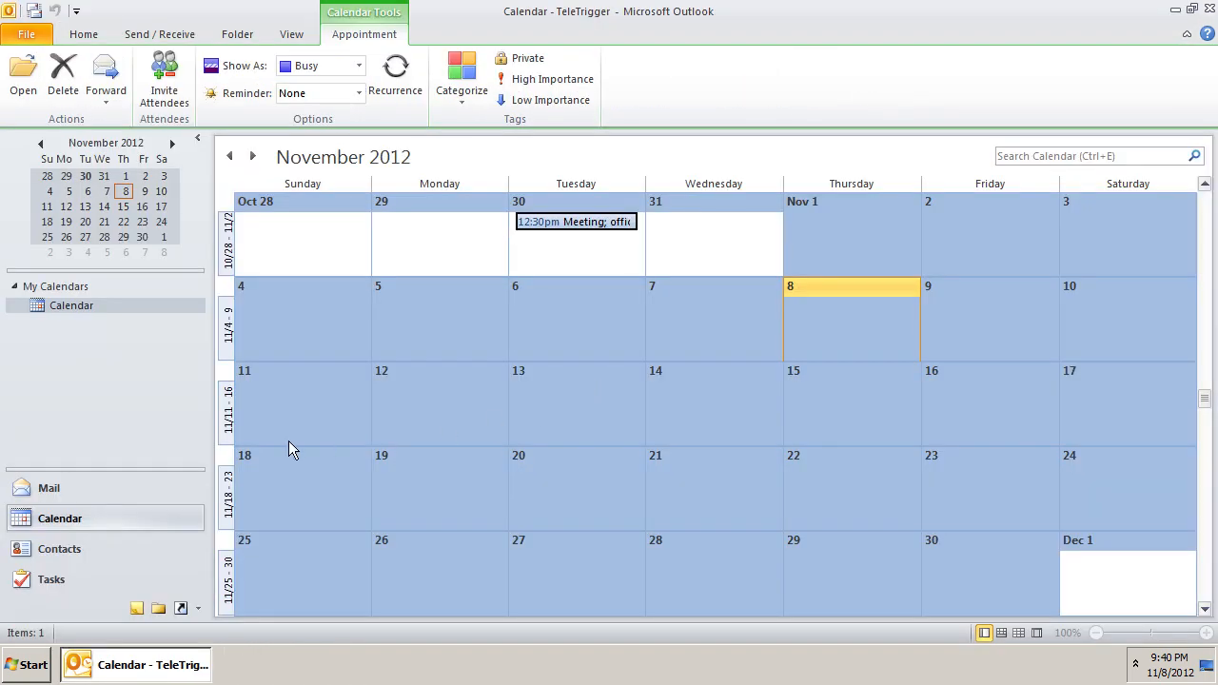
{"action": "left_click", "coordinate": [61, 548]}
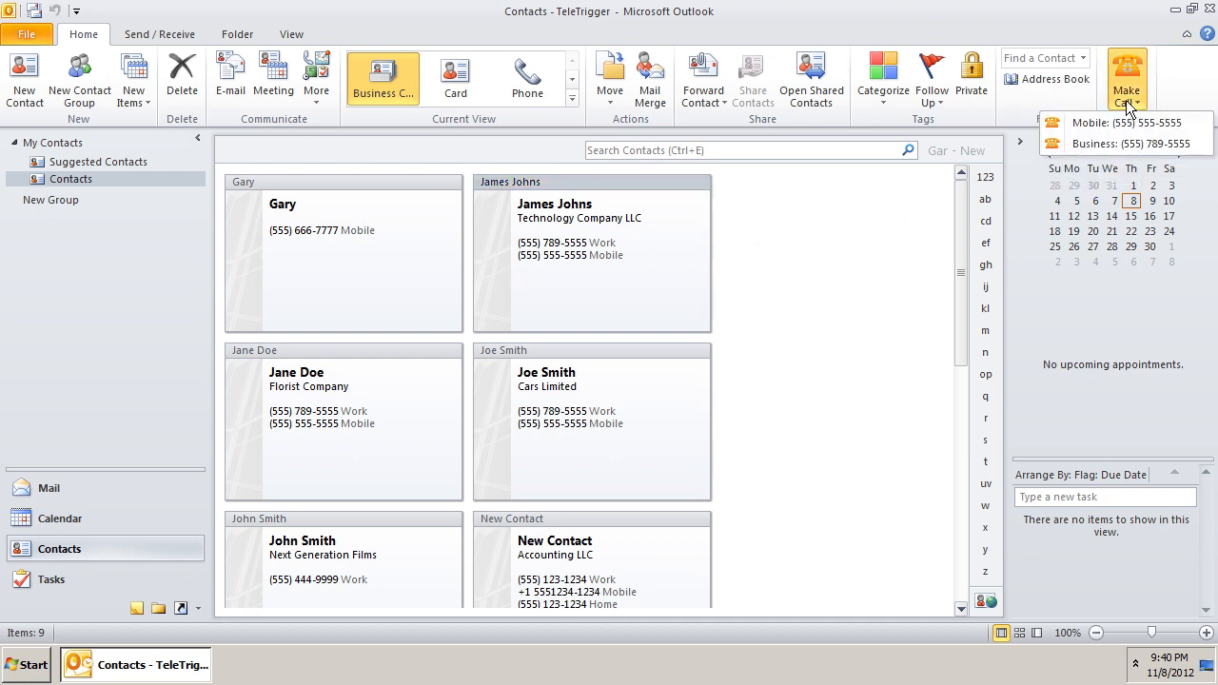
{"action": "mouse_move", "coordinate": [1132, 144]}
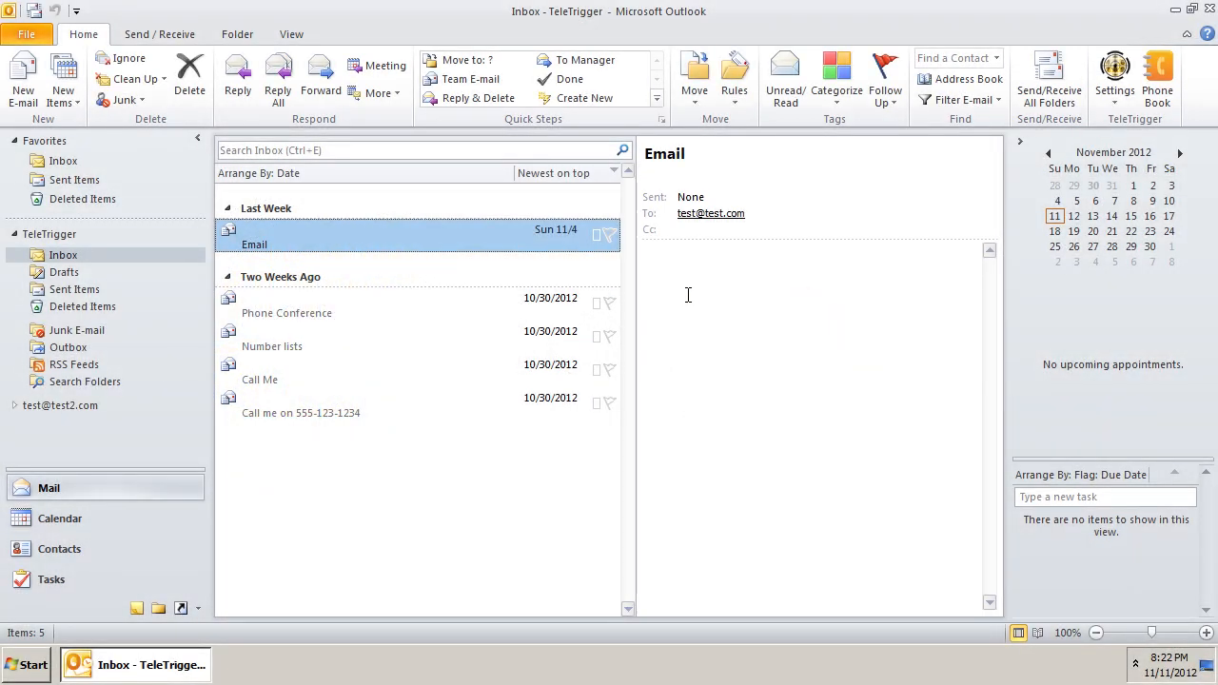
{"action": "mouse_move", "coordinate": [1157, 72]}
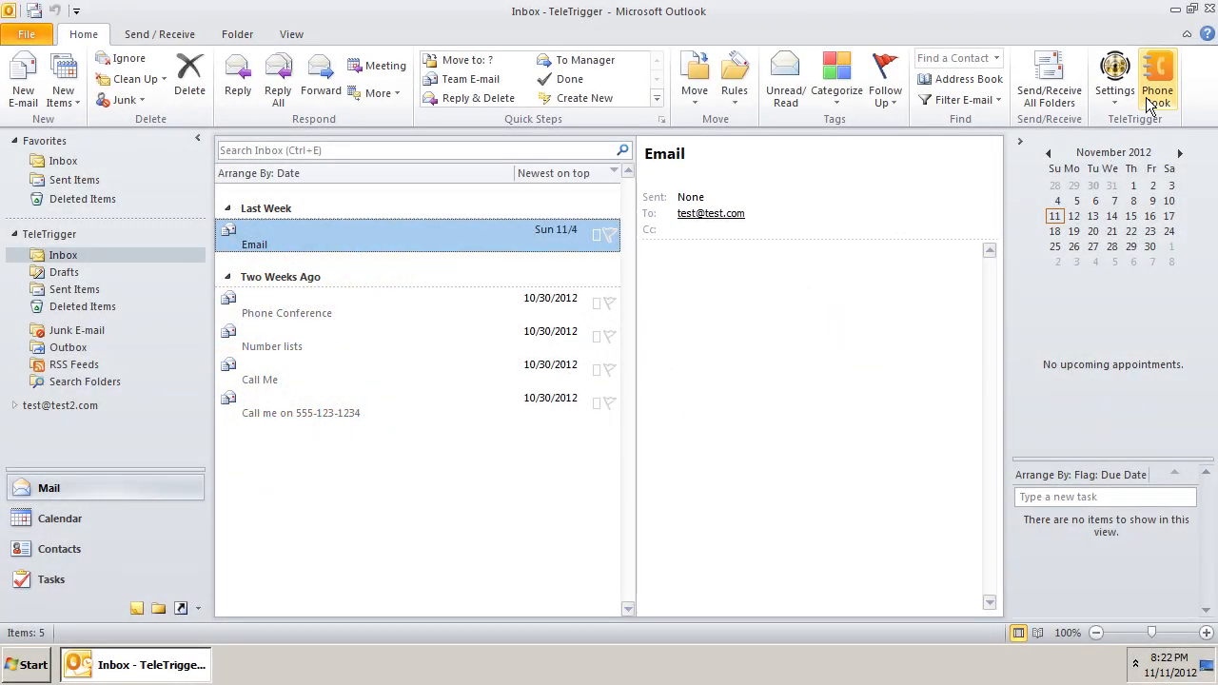
{"action": "mouse_move", "coordinate": [1157, 76]}
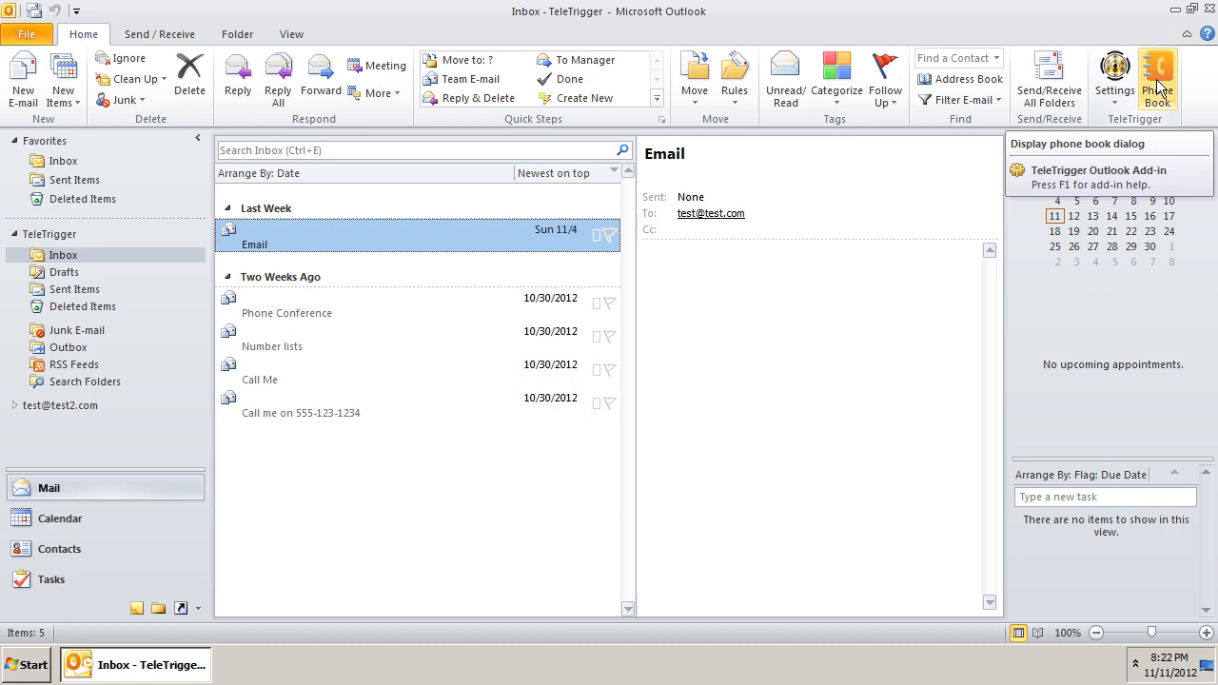
{"action": "mouse_move", "coordinate": [1156, 73]}
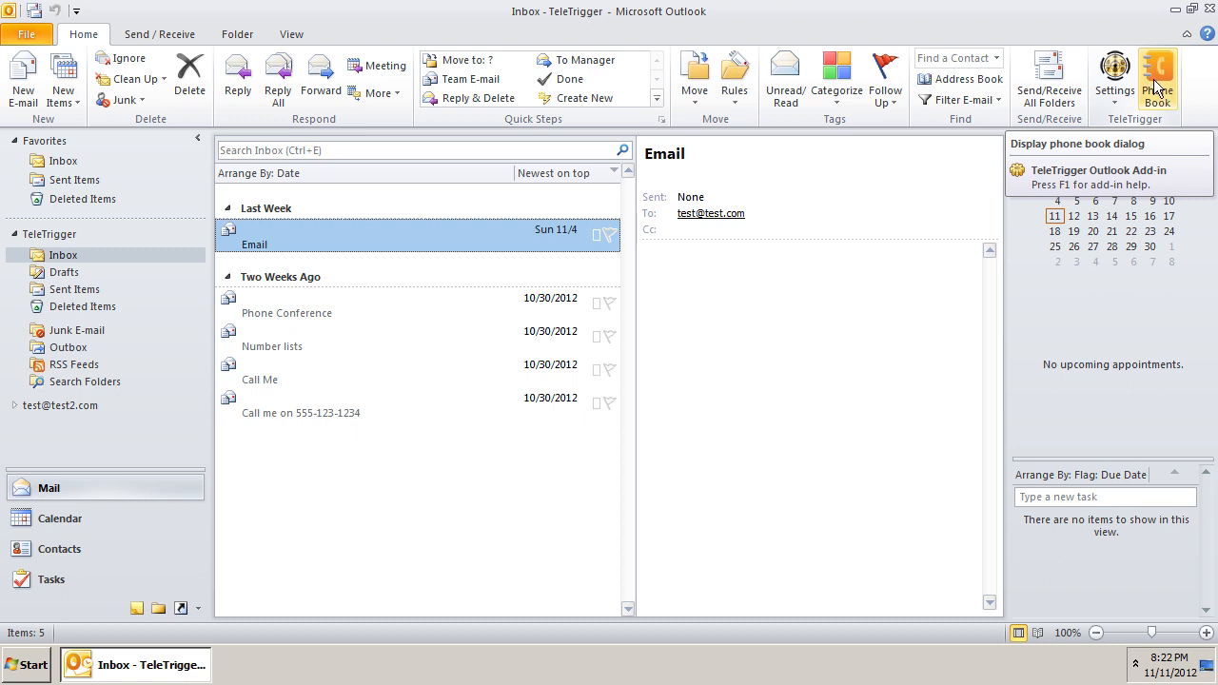
{"action": "left_click", "coordinate": [1156, 72]}
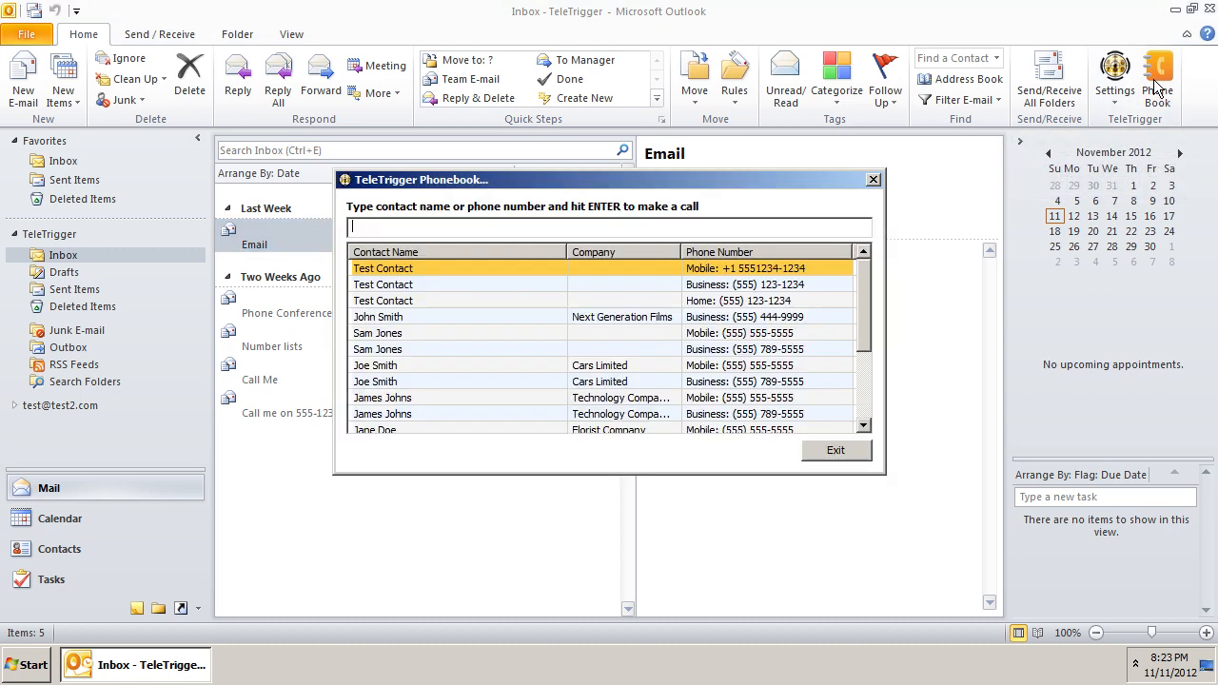
{"action": "mouse_move", "coordinate": [753, 224]}
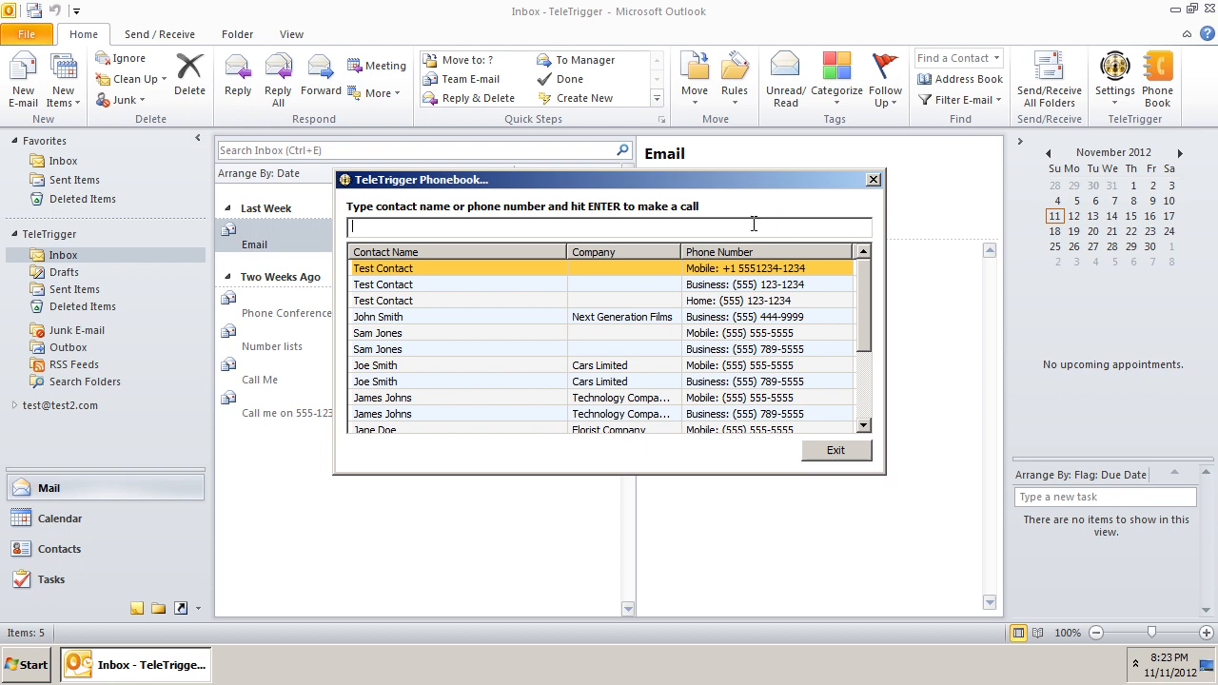
{"action": "type", "text": "j"}
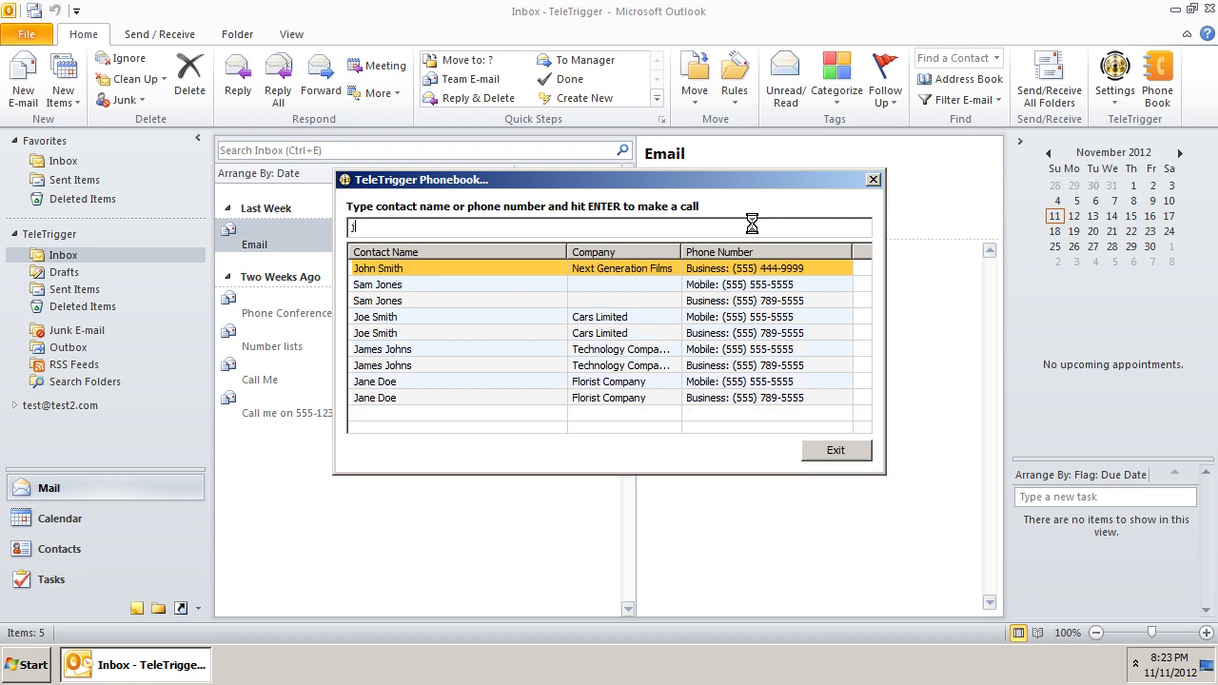
{"action": "type", "text": "a"}
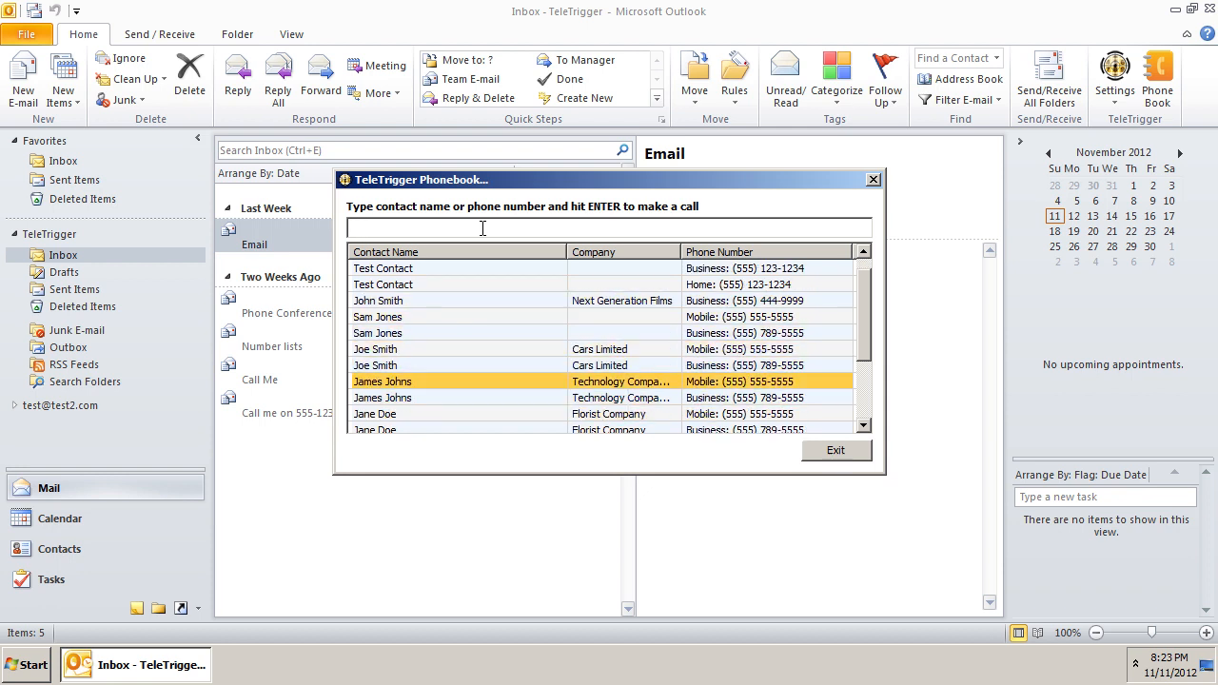
{"action": "scroll", "scroll_direction": "down", "scroll_amount": 3}
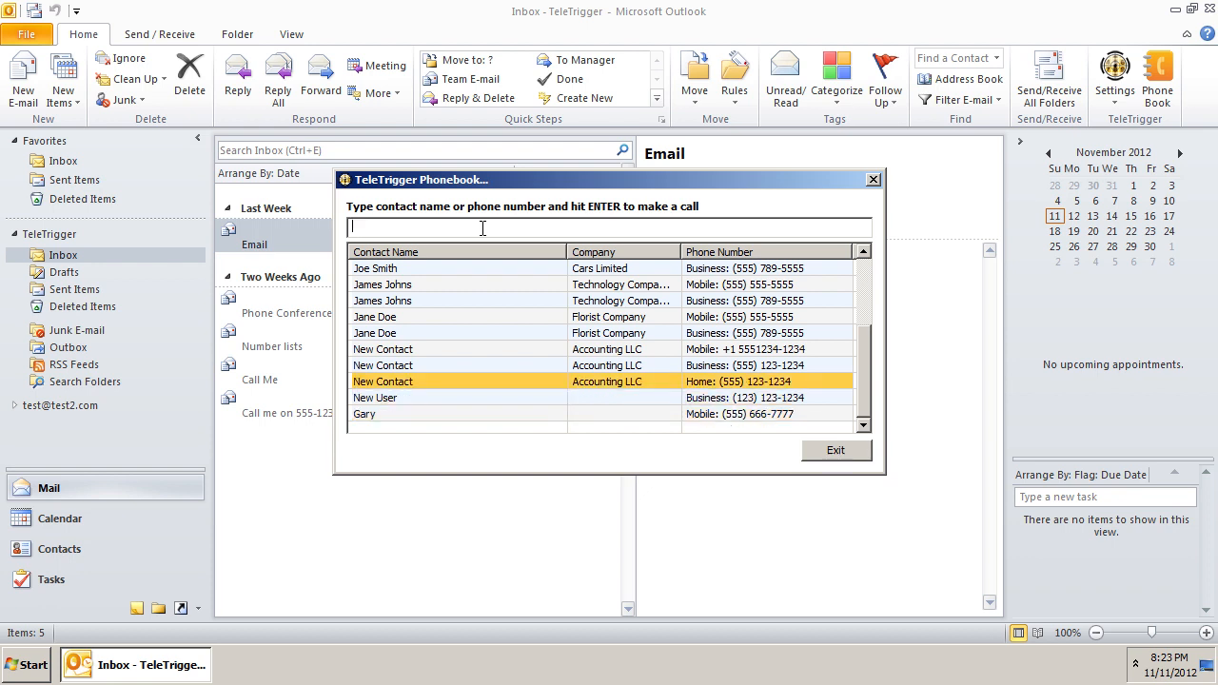
{"action": "type", "text": "555"}
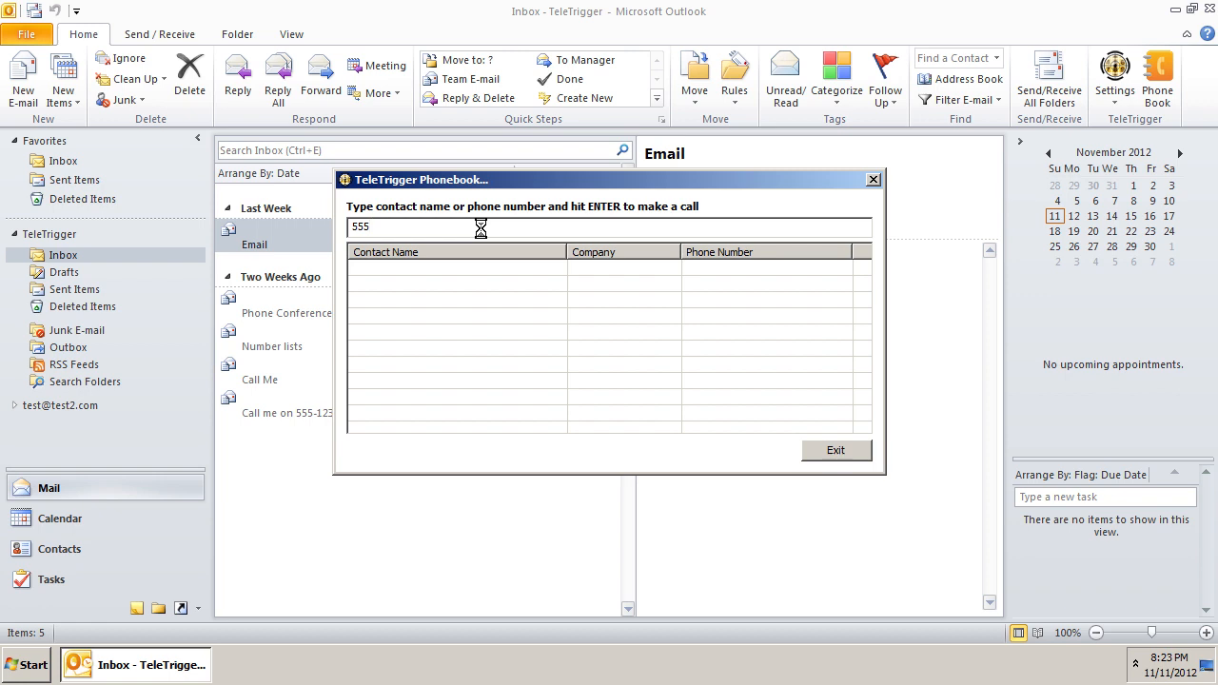
{"action": "type", "text": "635"}
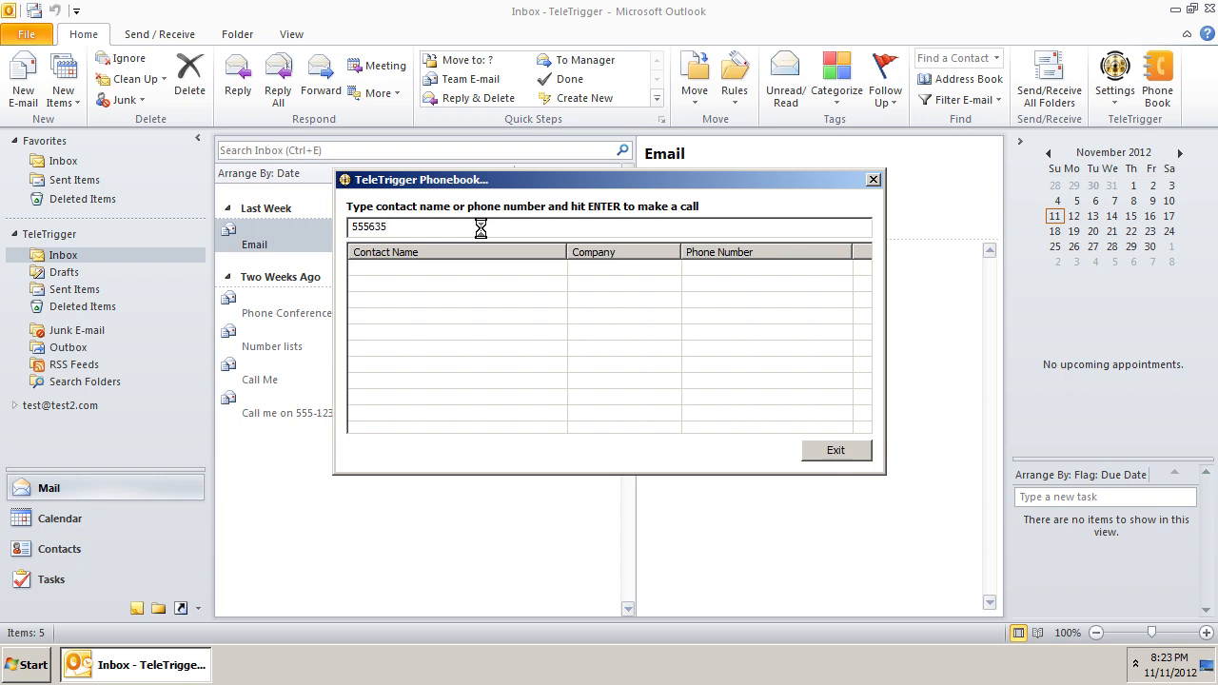
{"action": "type", "text": "5555"}
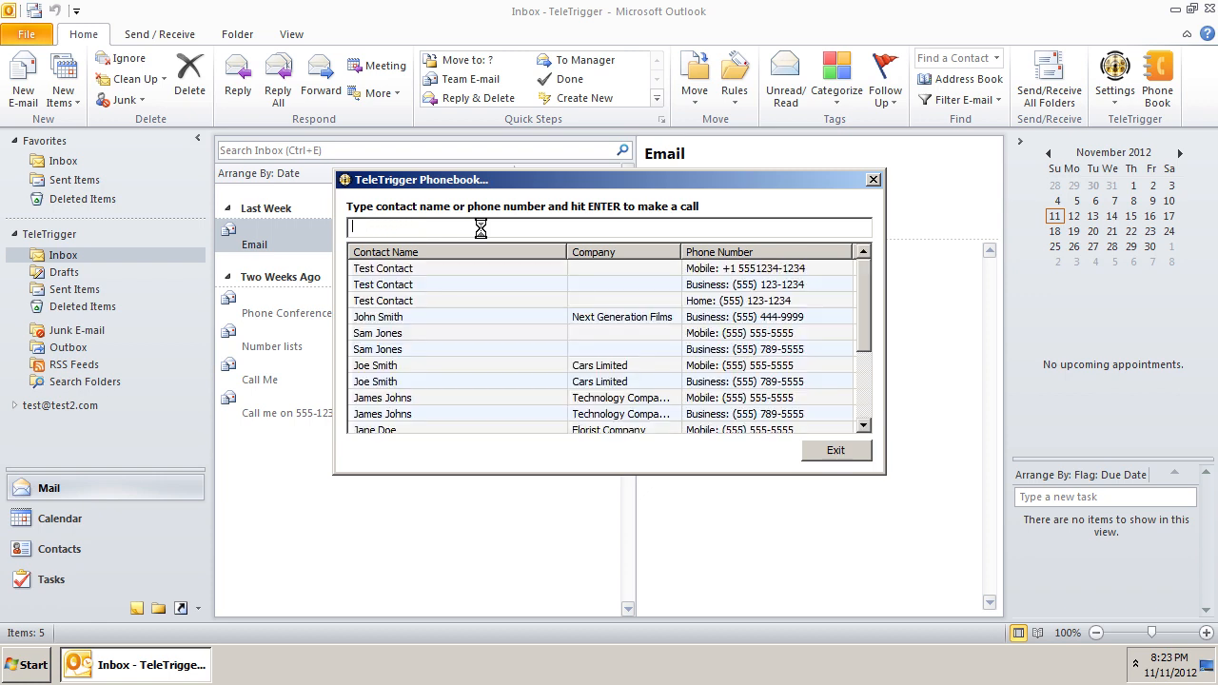
{"action": "type", "text": "s"}
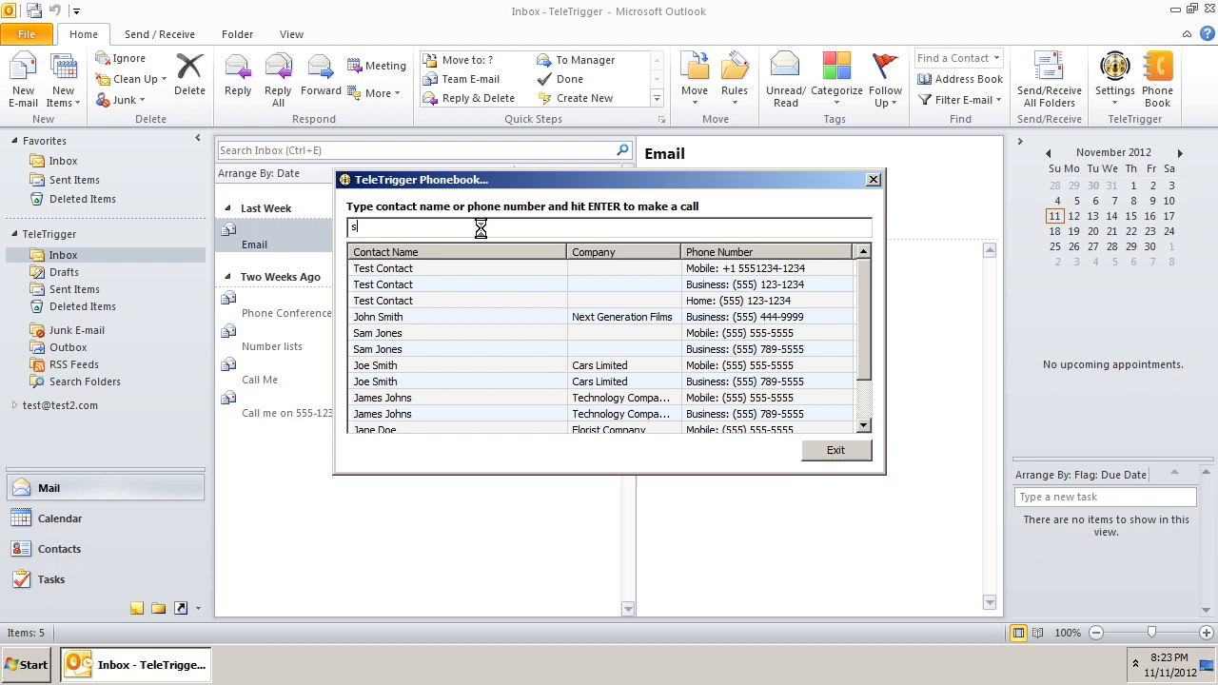
{"action": "type", "text": "am"}
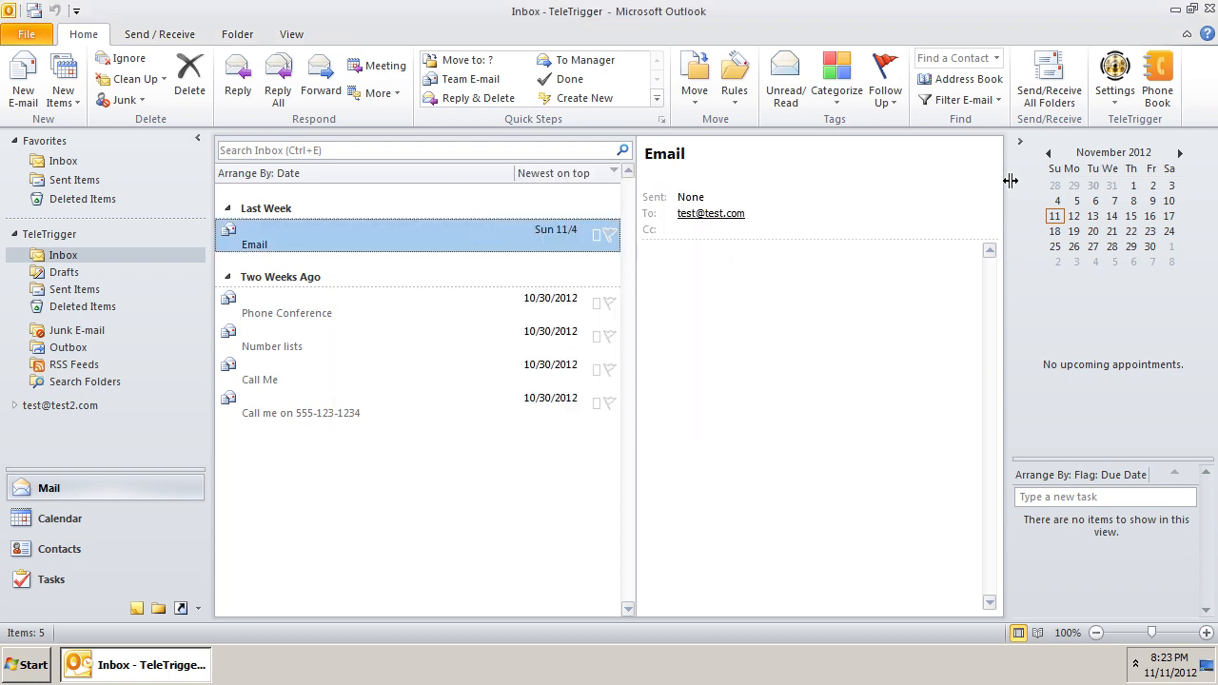
In TeleTrigger preferences, add the second account's Suggested Contacts folder to the phone book and confirm
{"action": "left_click", "coordinate": [1111, 72]}
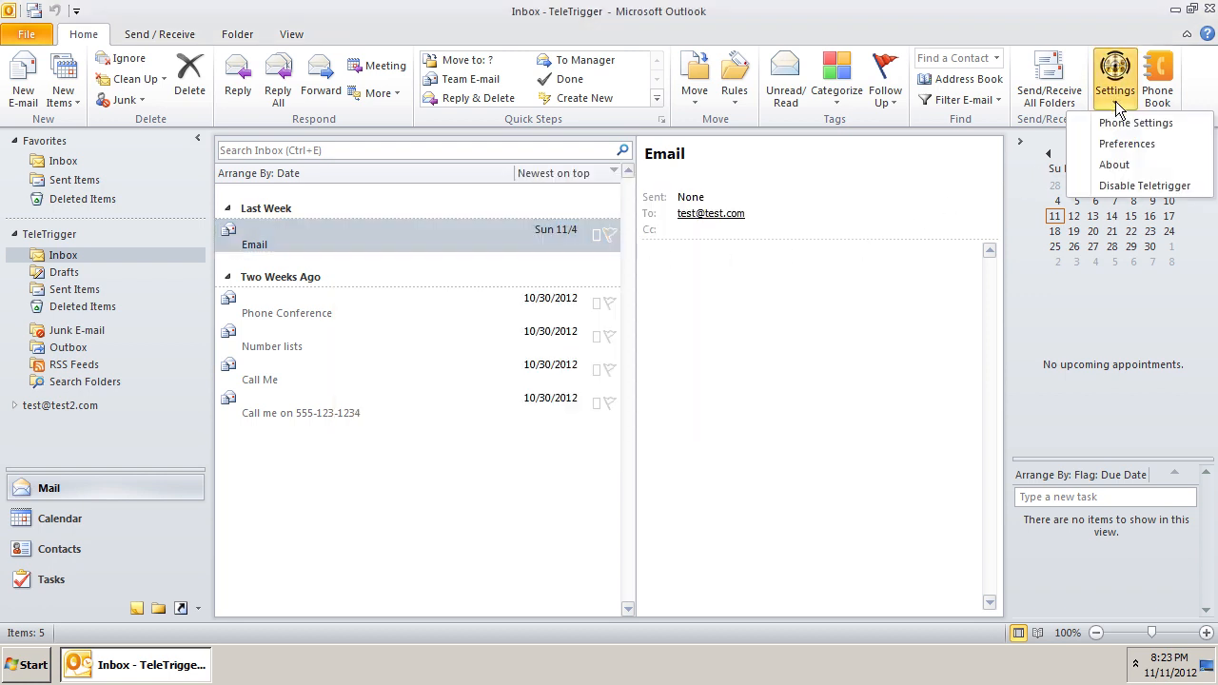
{"action": "left_click", "coordinate": [1126, 145]}
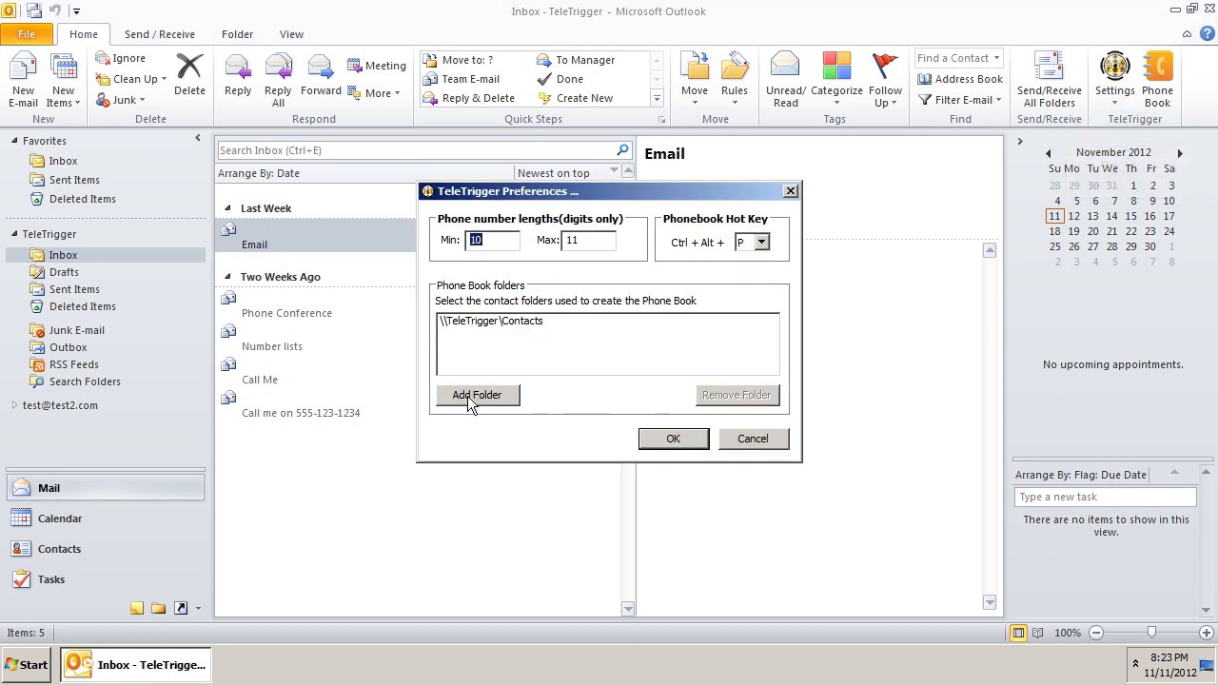
{"action": "left_click", "coordinate": [476, 393]}
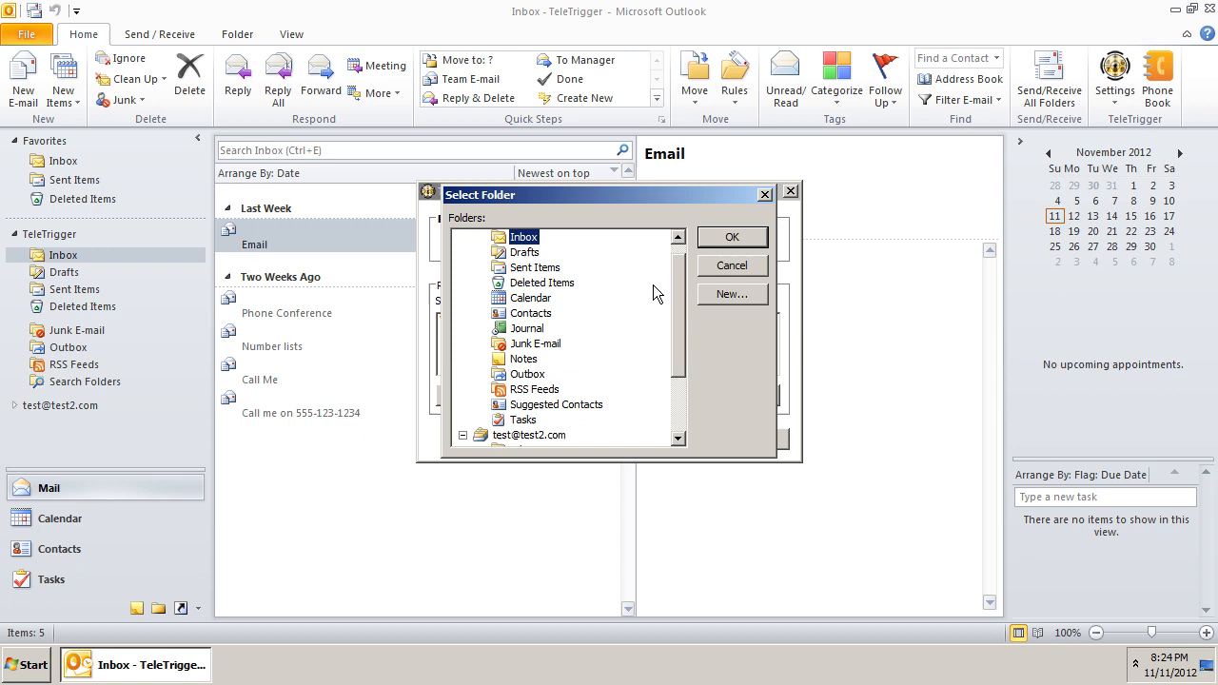
{"action": "scroll", "scroll_direction": "down", "scroll_amount": 3}
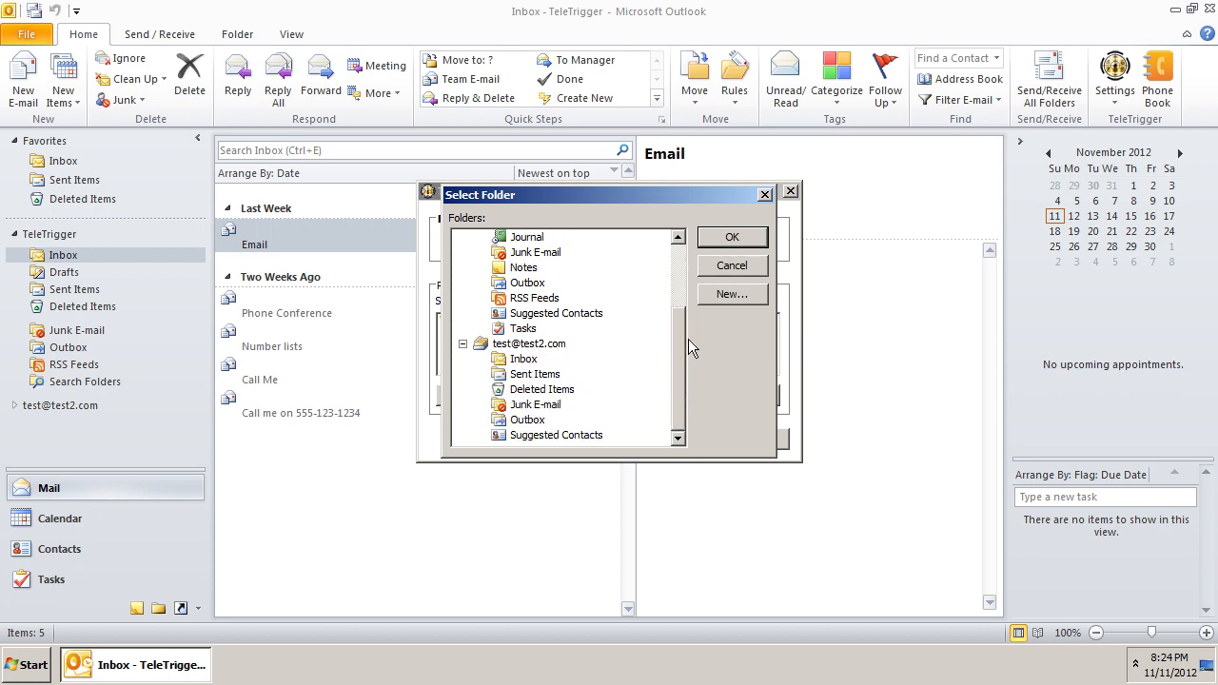
{"action": "mouse_move", "coordinate": [537, 445]}
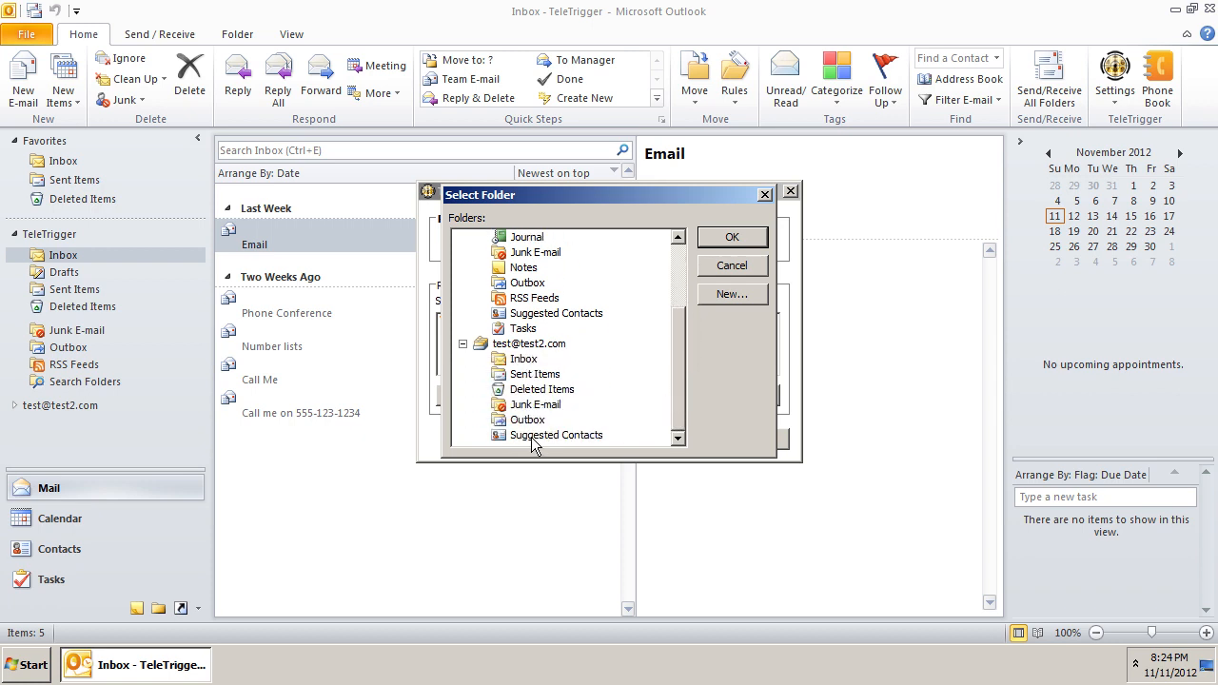
{"action": "left_click", "coordinate": [730, 236]}
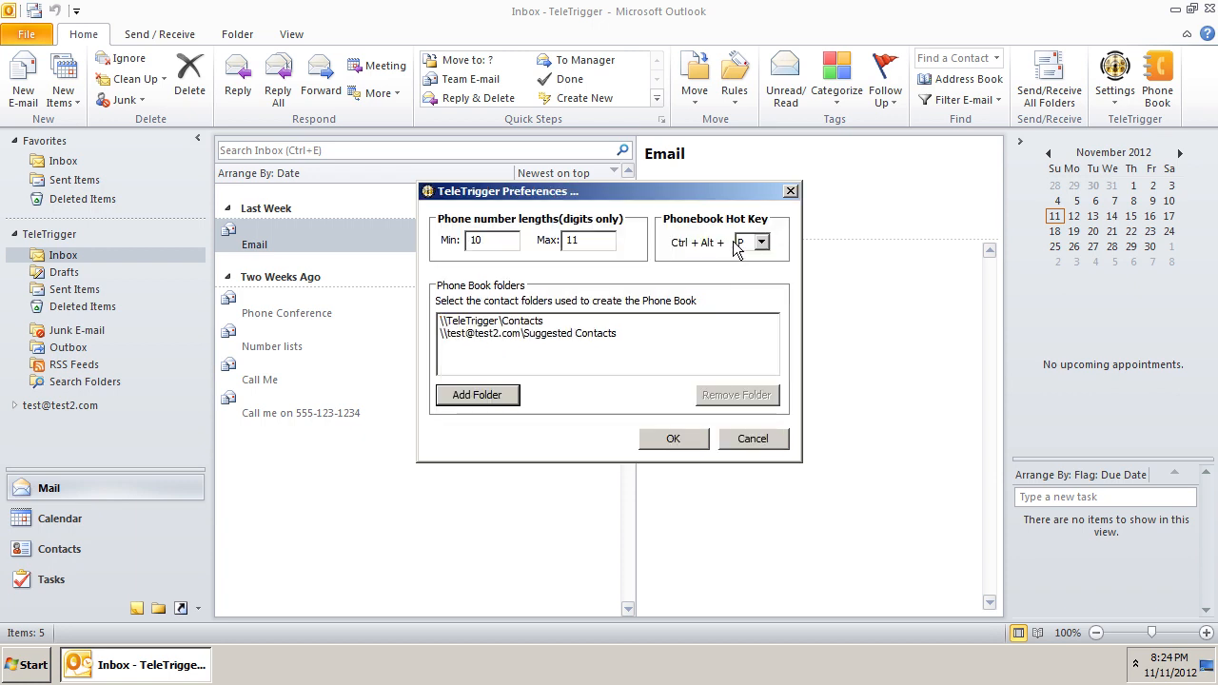
{"action": "left_click", "coordinate": [529, 333]}
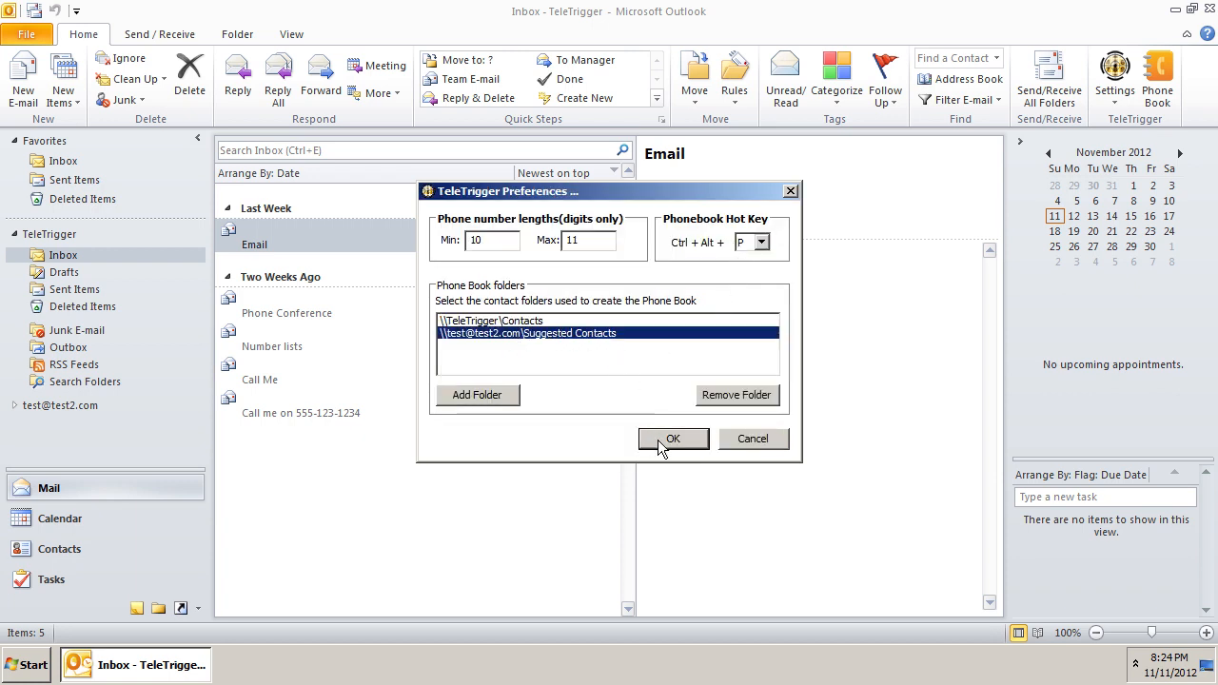
{"action": "left_click", "coordinate": [674, 438]}
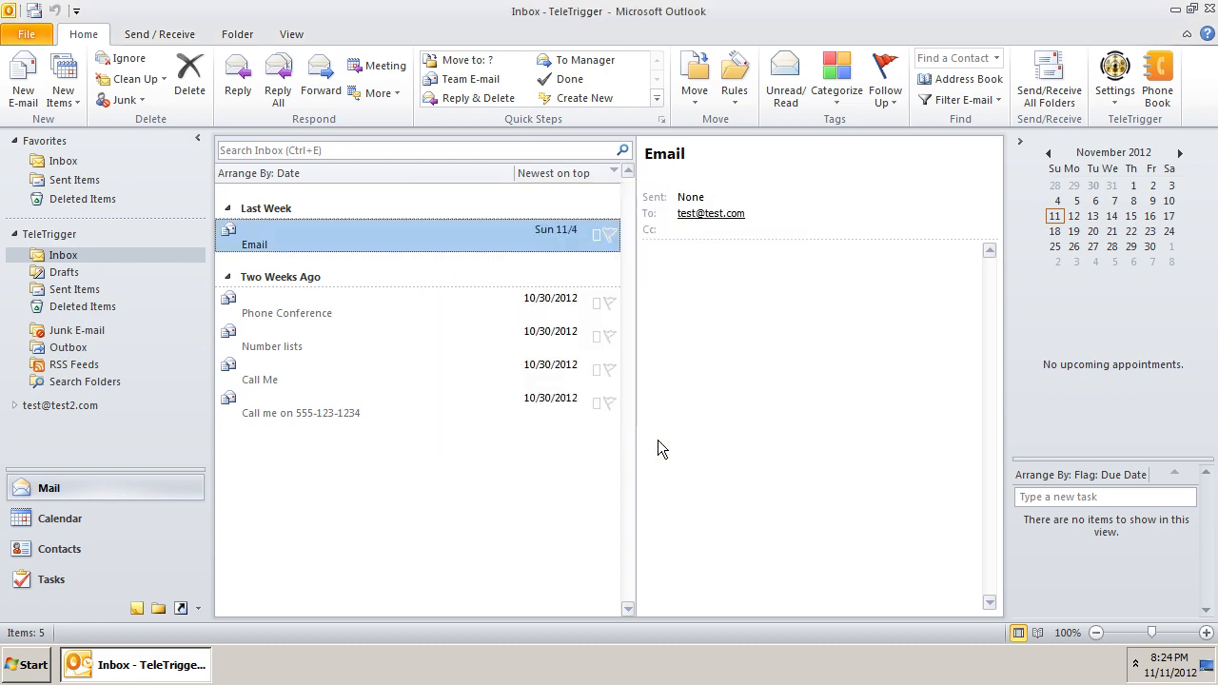